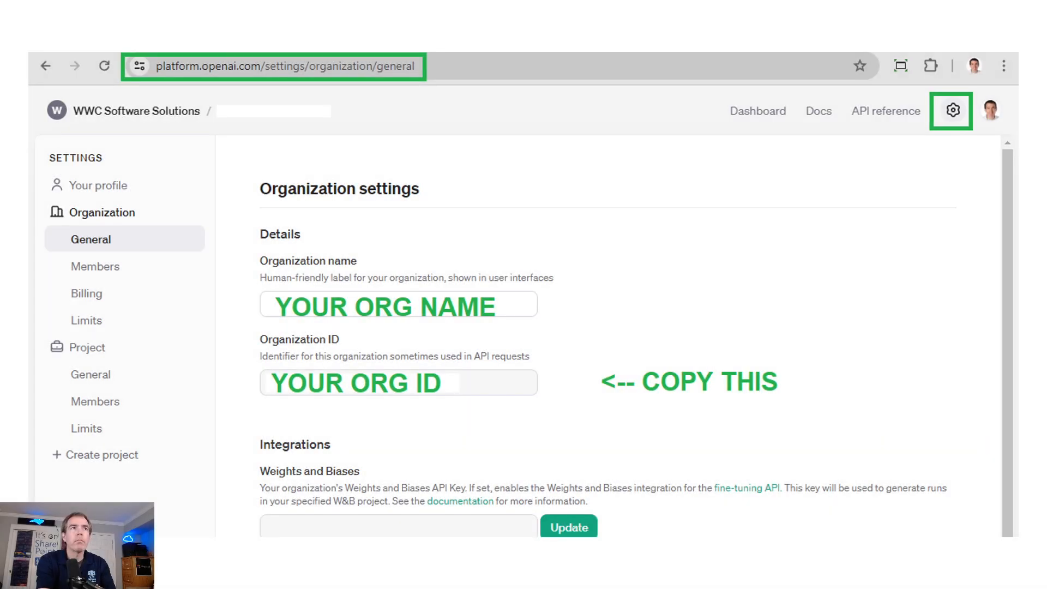
mouse_move(542, 52)
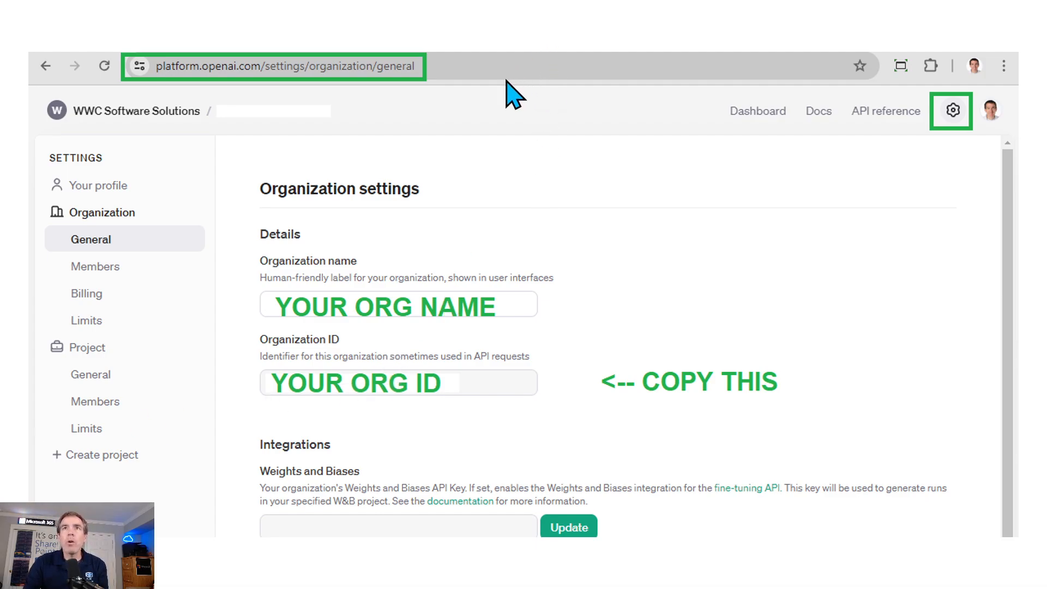
mouse_move(418, 107)
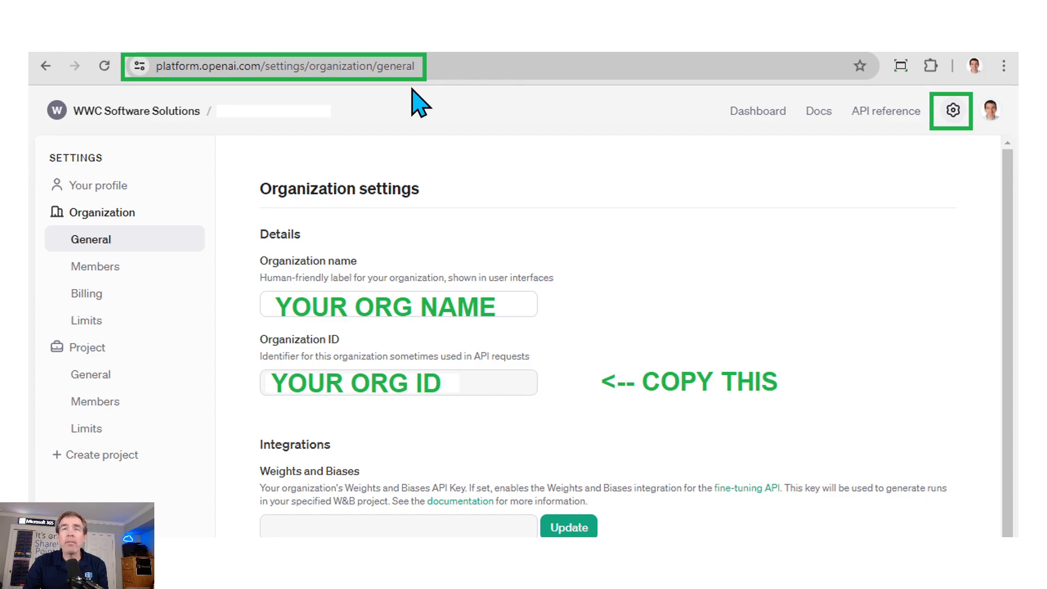
mouse_move(320, 106)
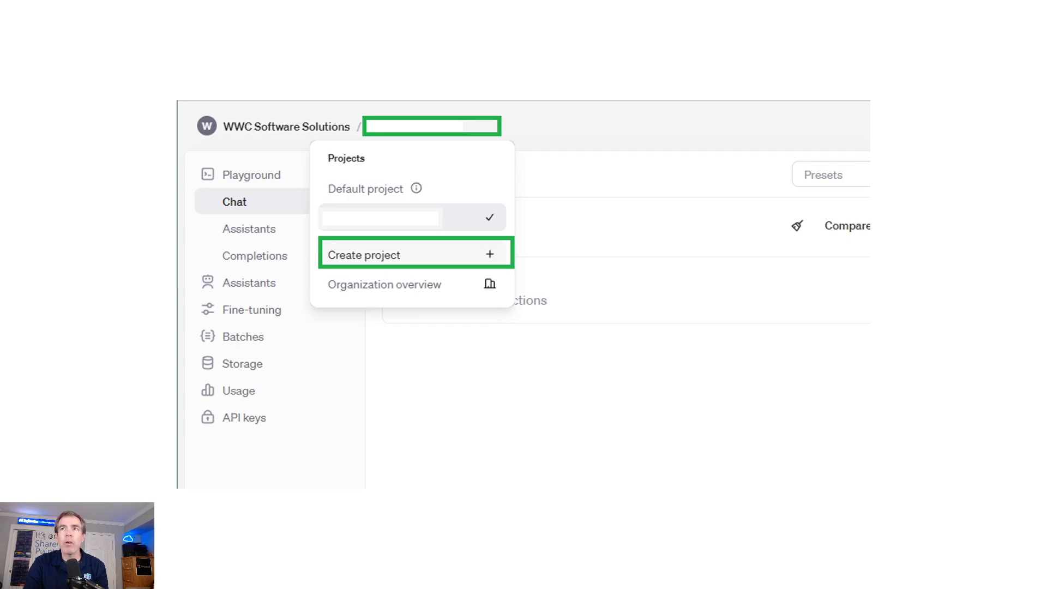
Create a new OpenAI project named SharePoint Project.
left_click(366, 254)
type("SharePoint Project")
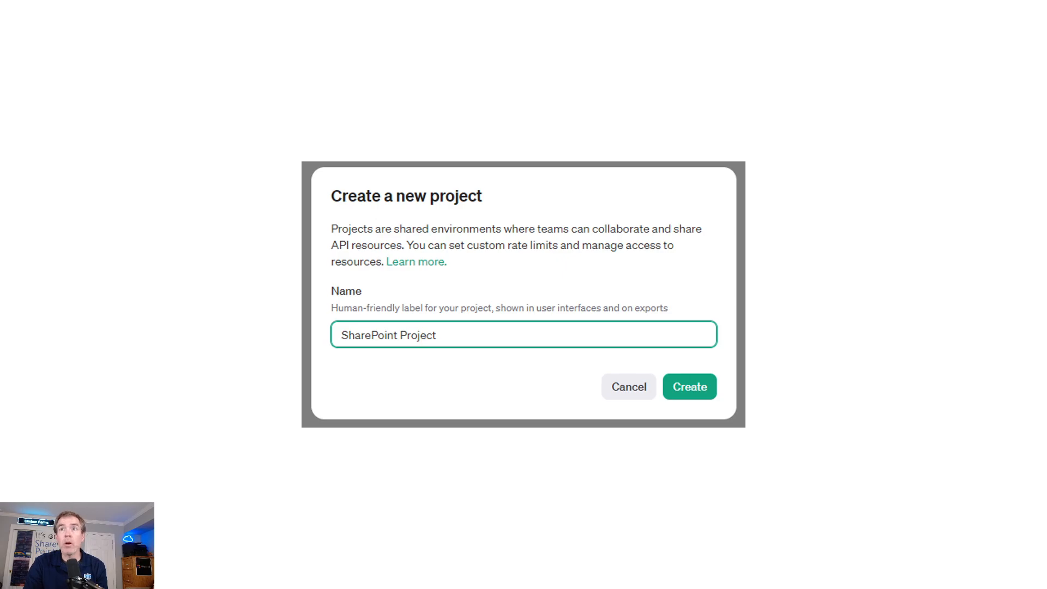
left_click(689, 386)
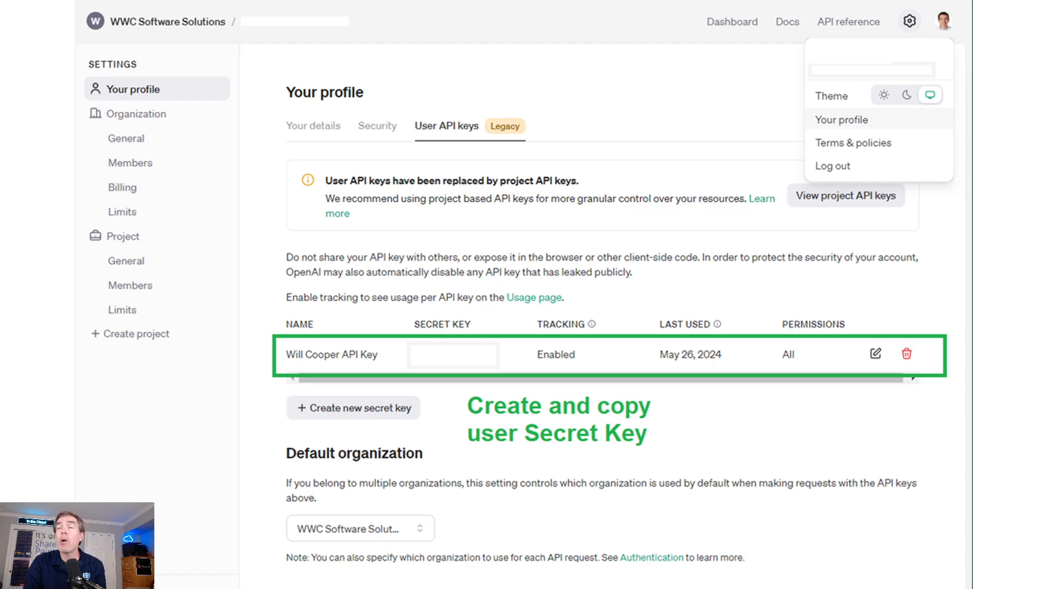
Show your profile's User API keys with the existing secret key listed.
left_click(129, 307)
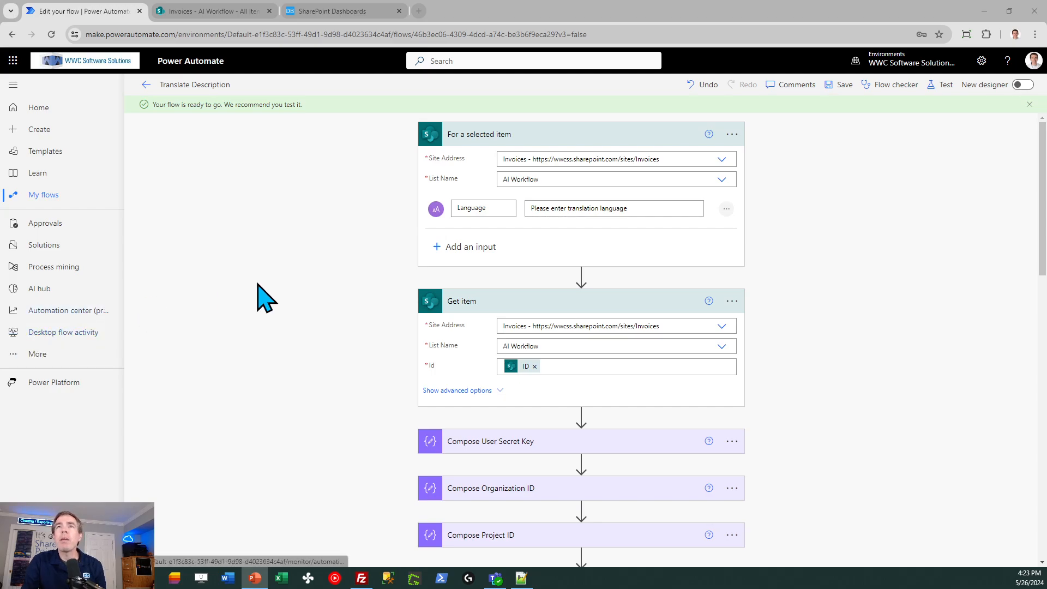
mouse_move(311, 290)
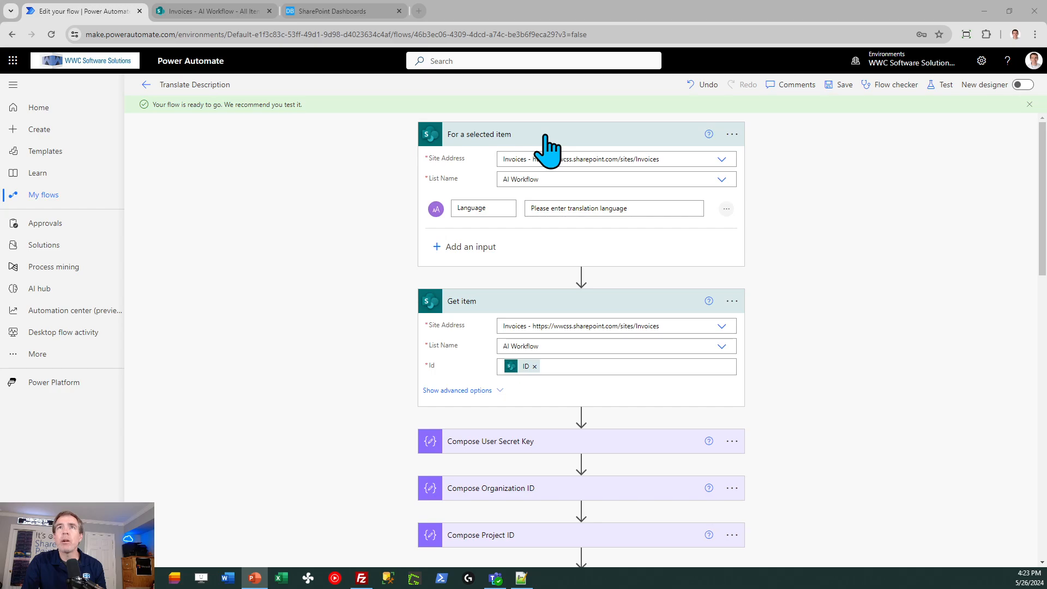
Run the Translate Description flow on the quote item with Spanish as the language.
left_click(210, 11)
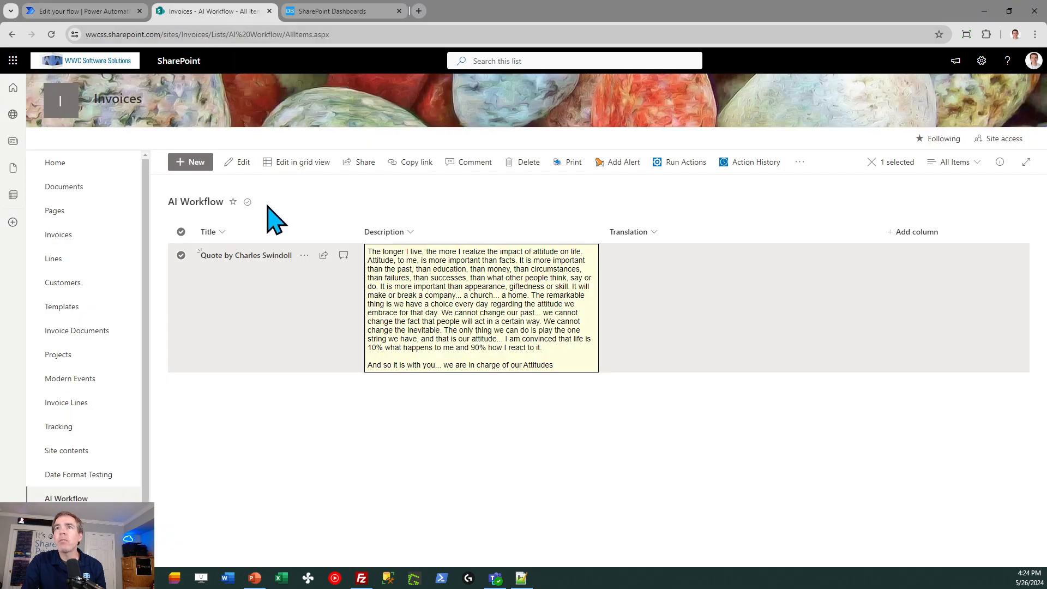
left_click(180, 254)
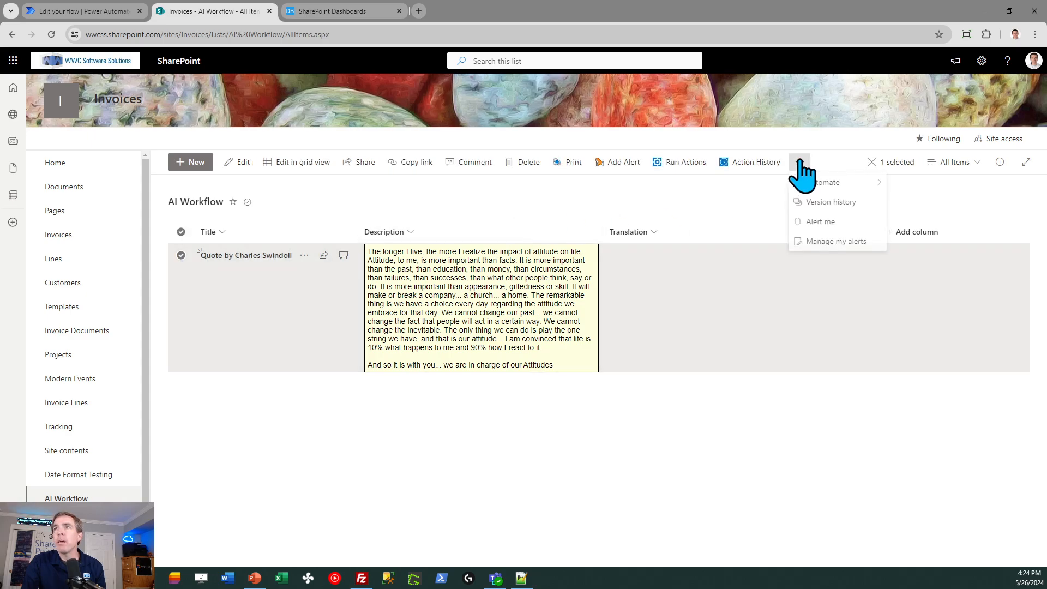
mouse_move(822, 183)
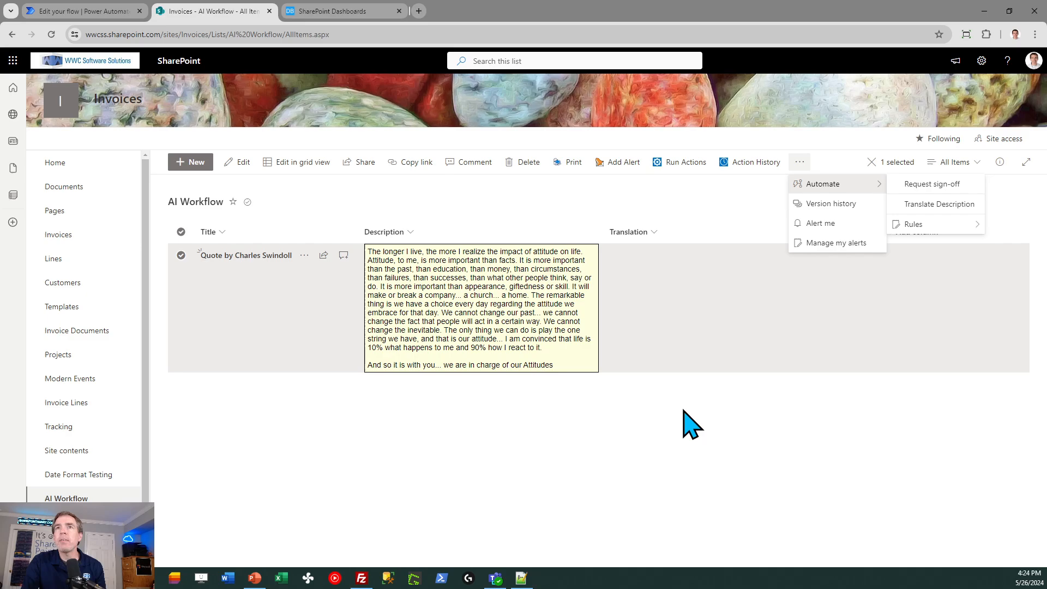
mouse_move(936, 204)
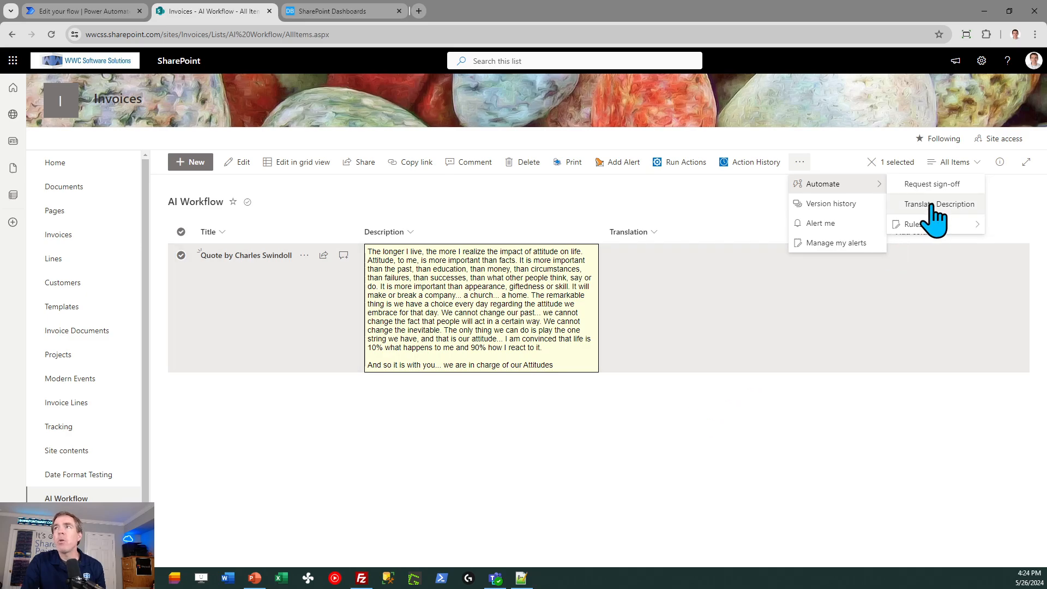
left_click(939, 204)
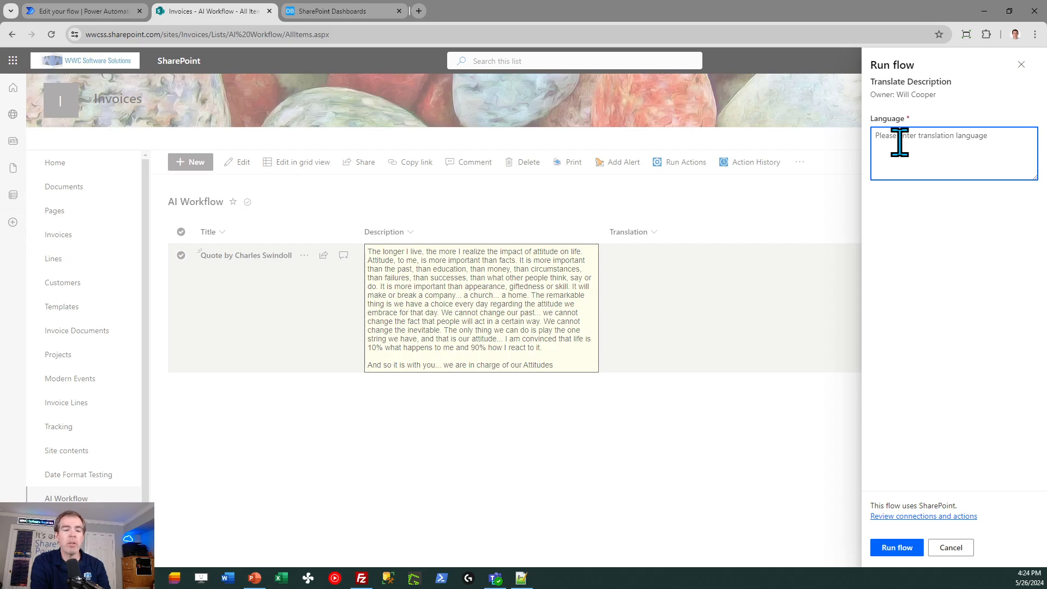
type("Spanish")
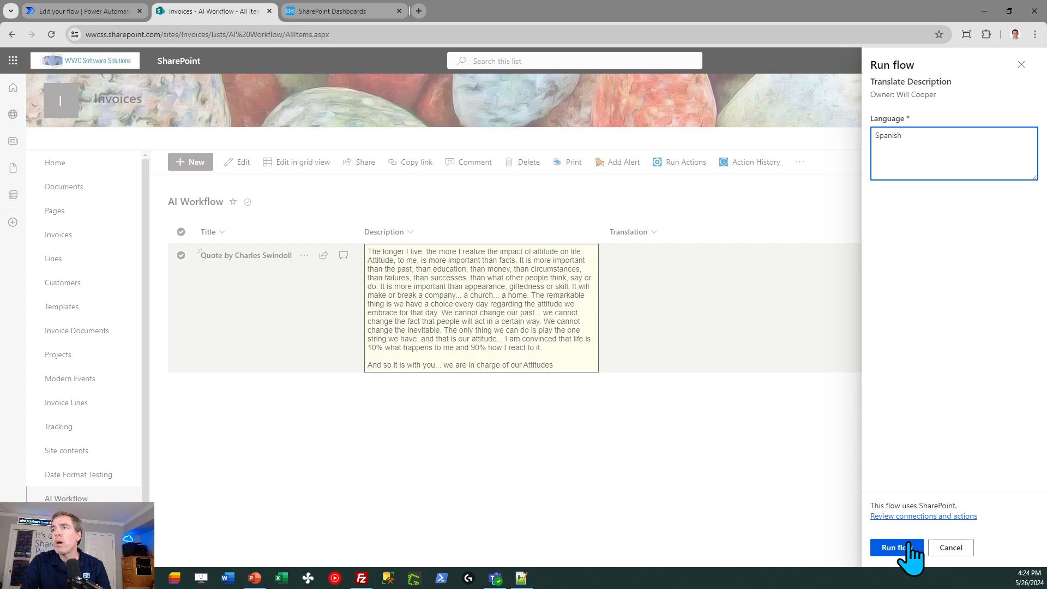
left_click(896, 547)
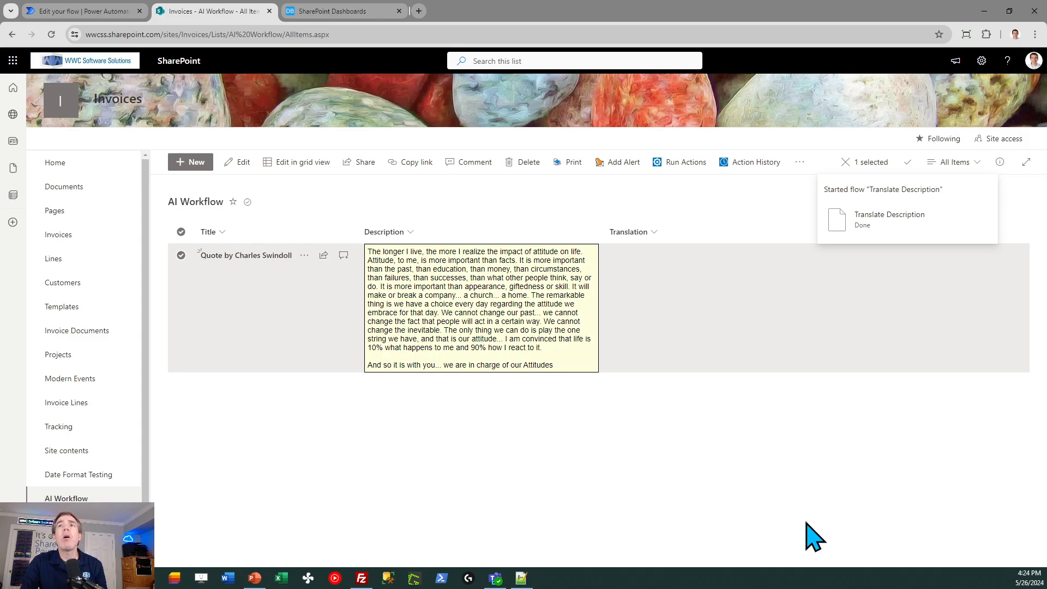
mouse_move(557, 440)
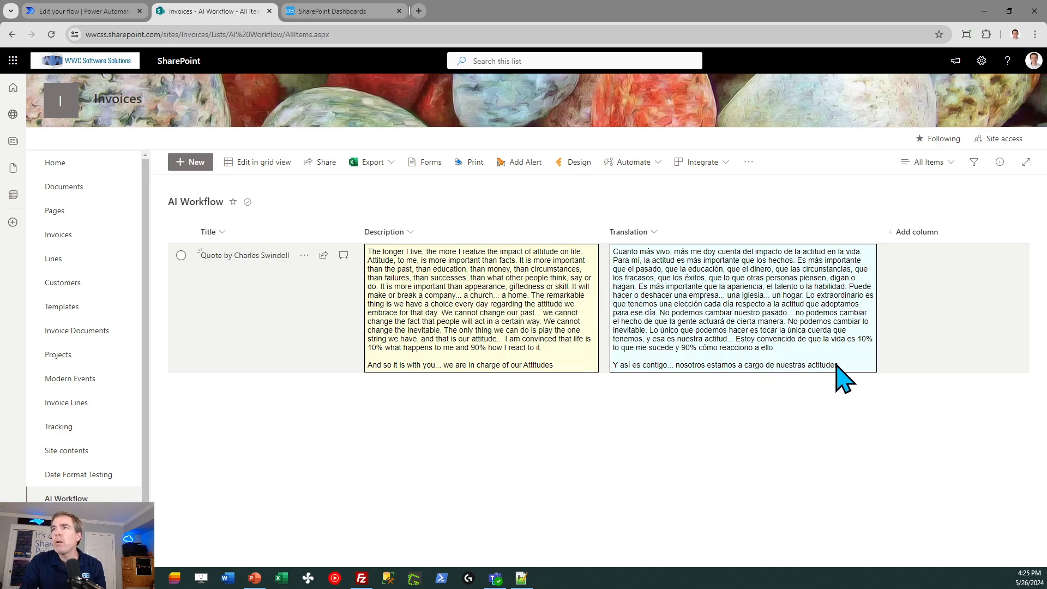
mouse_move(818, 350)
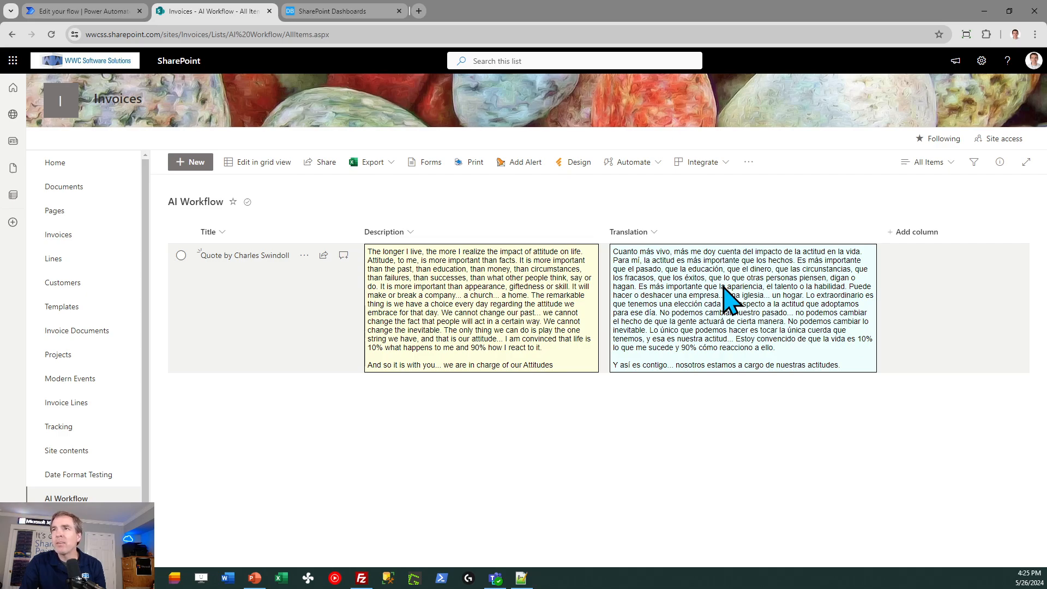
mouse_move(857, 385)
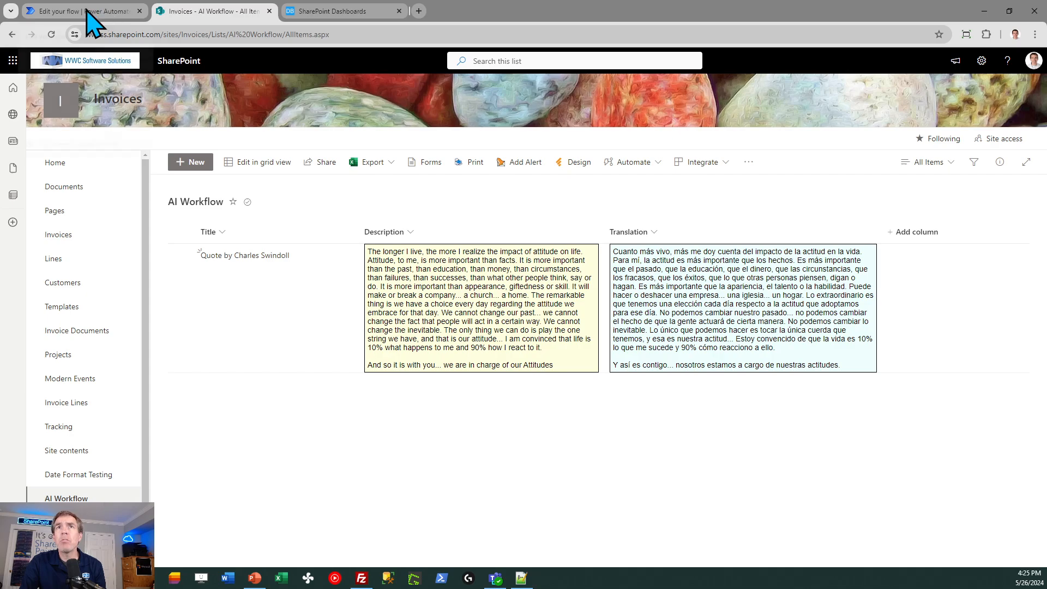
Review the flow's Get item, Compose Prompt and Compose Model (gpt-4o) steps in edit mode.
left_click(80, 11)
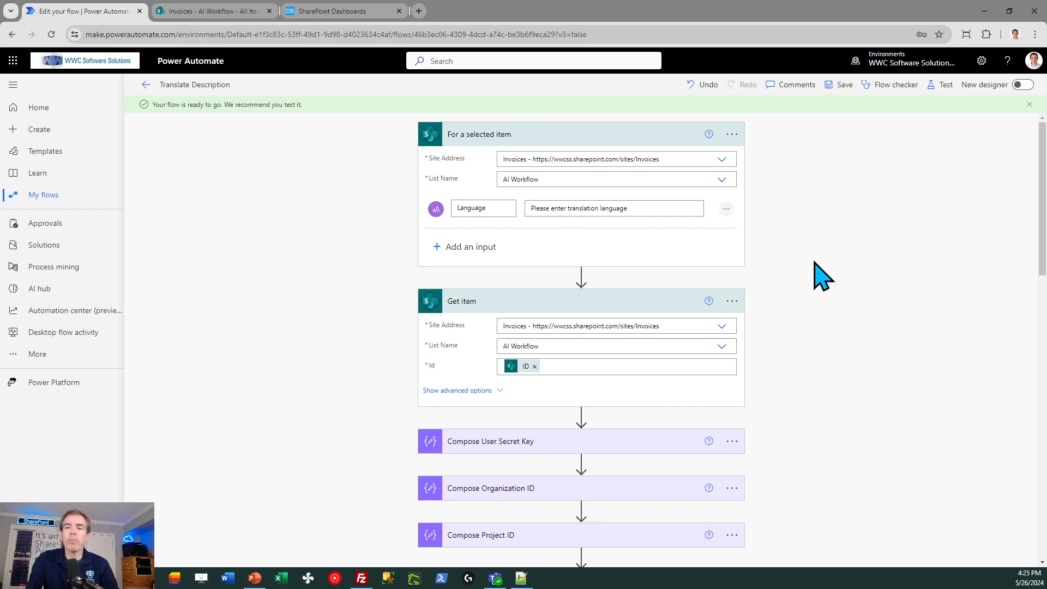
mouse_move(821, 274)
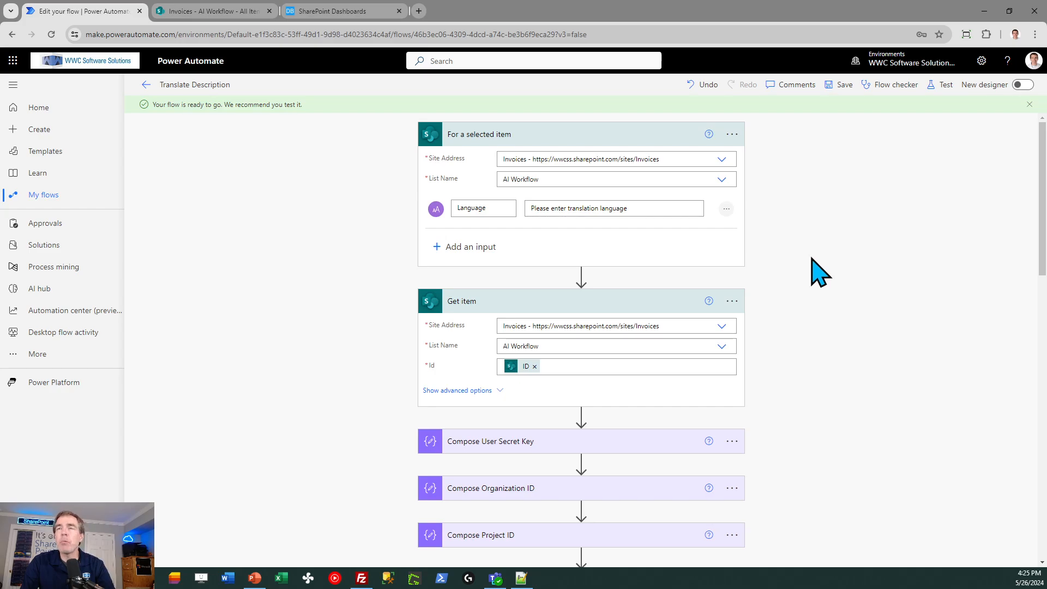
mouse_move(407, 277)
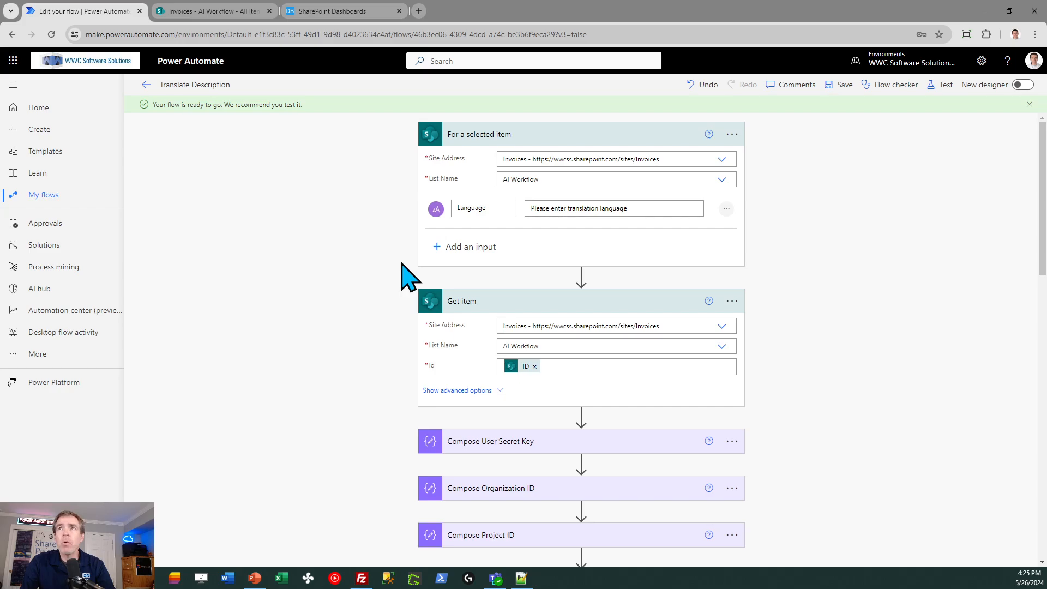
mouse_move(377, 257)
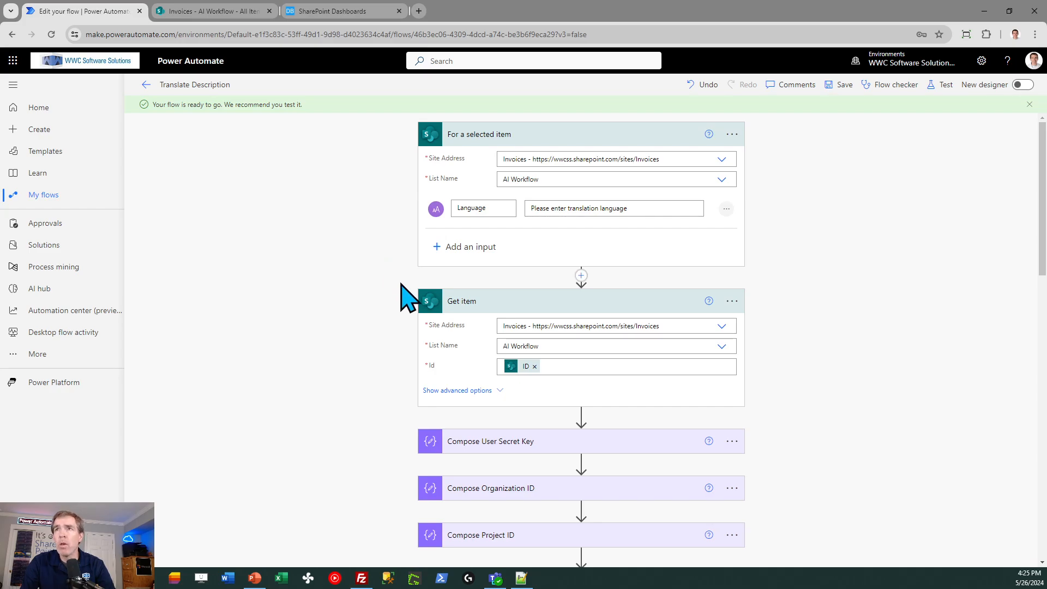
mouse_move(535, 266)
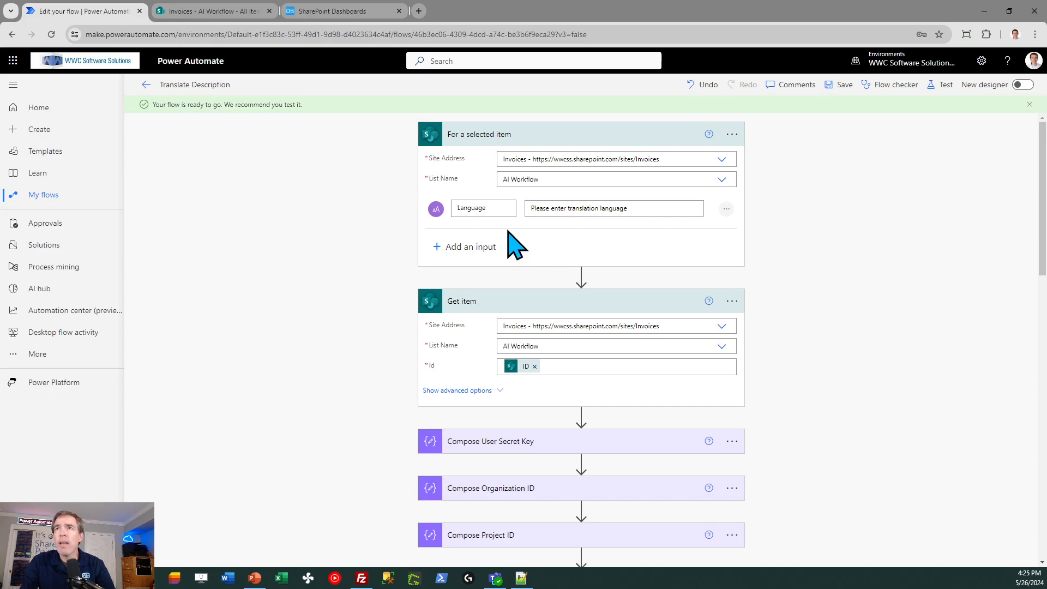
mouse_move(567, 242)
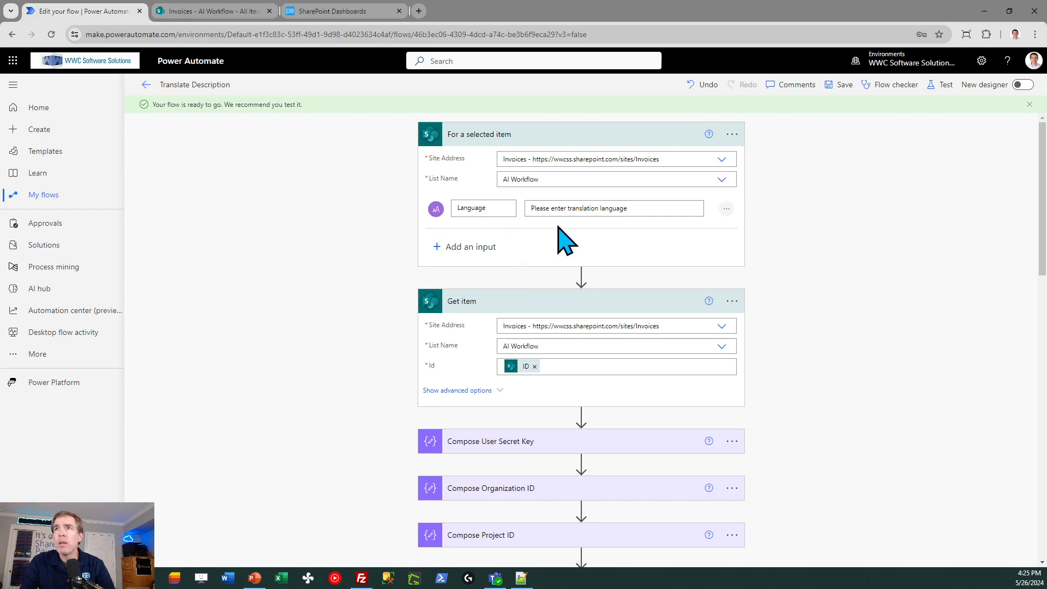
mouse_move(1028, 213)
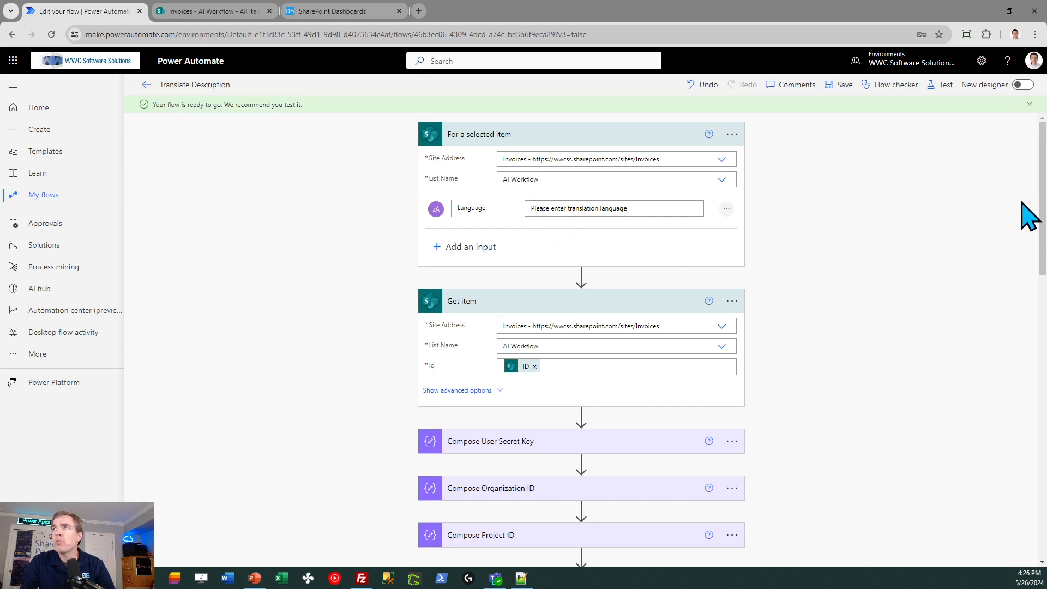
scroll("down", 3)
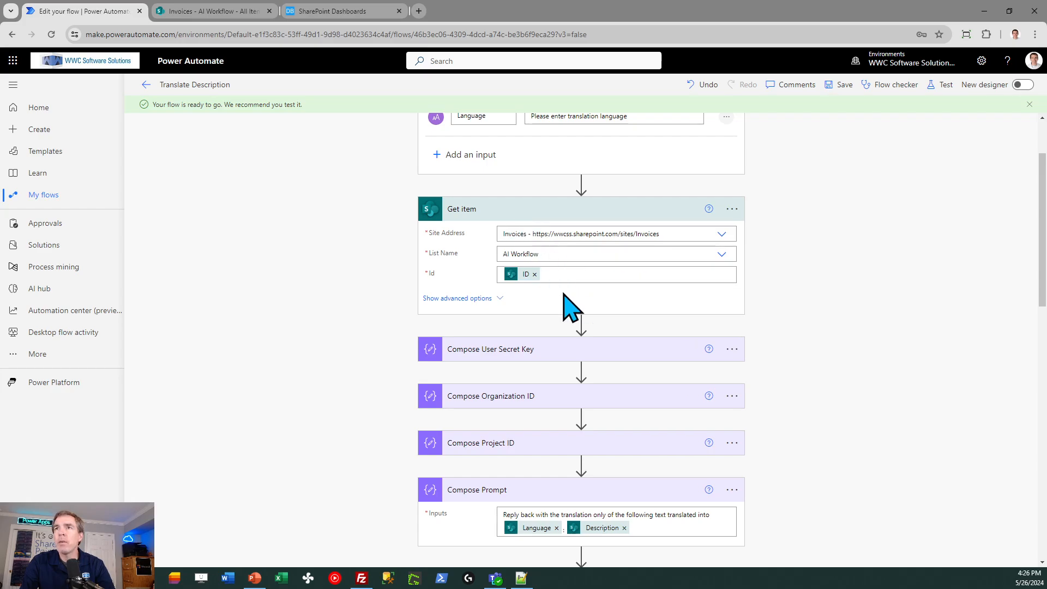
mouse_move(481, 277)
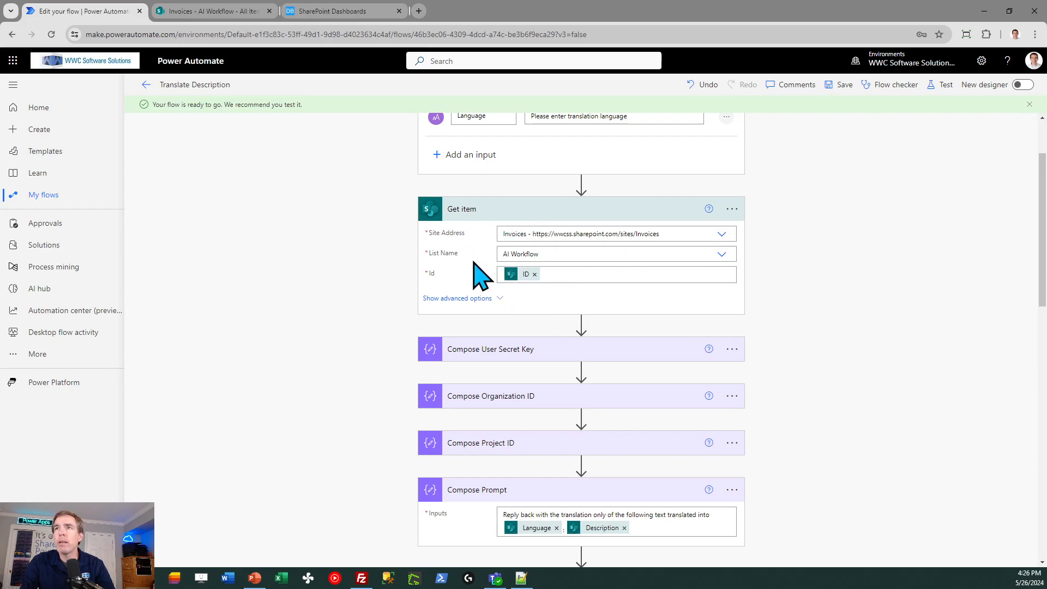
mouse_move(745, 321)
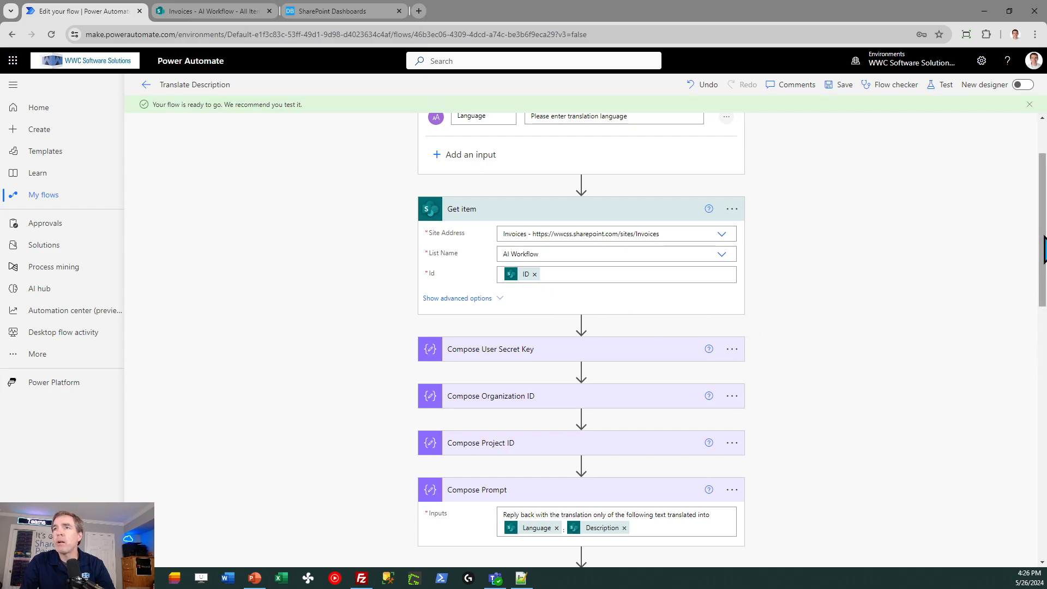
scroll("down", 3)
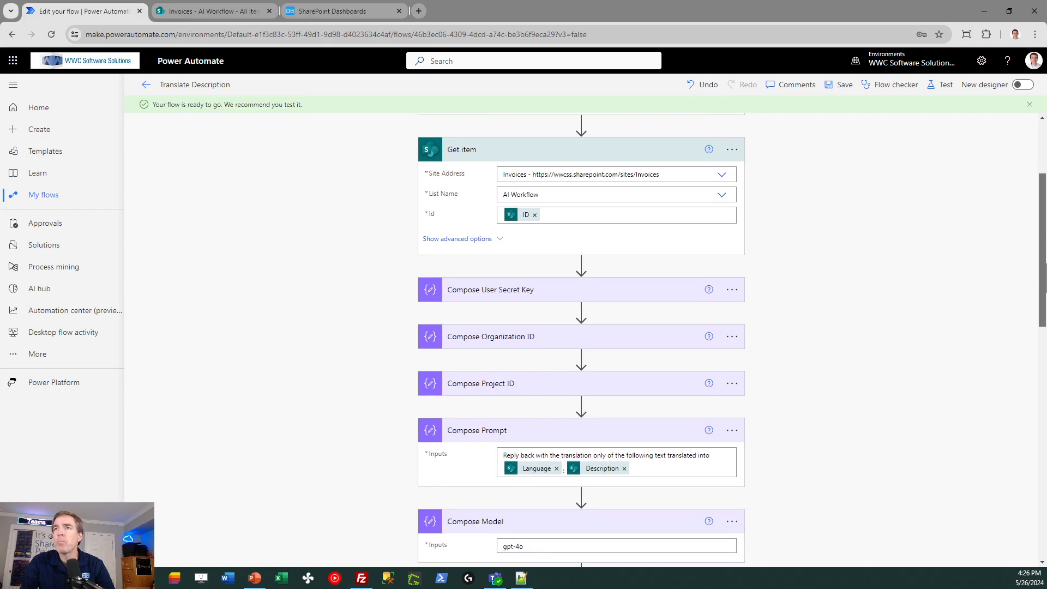
scroll("down", 3)
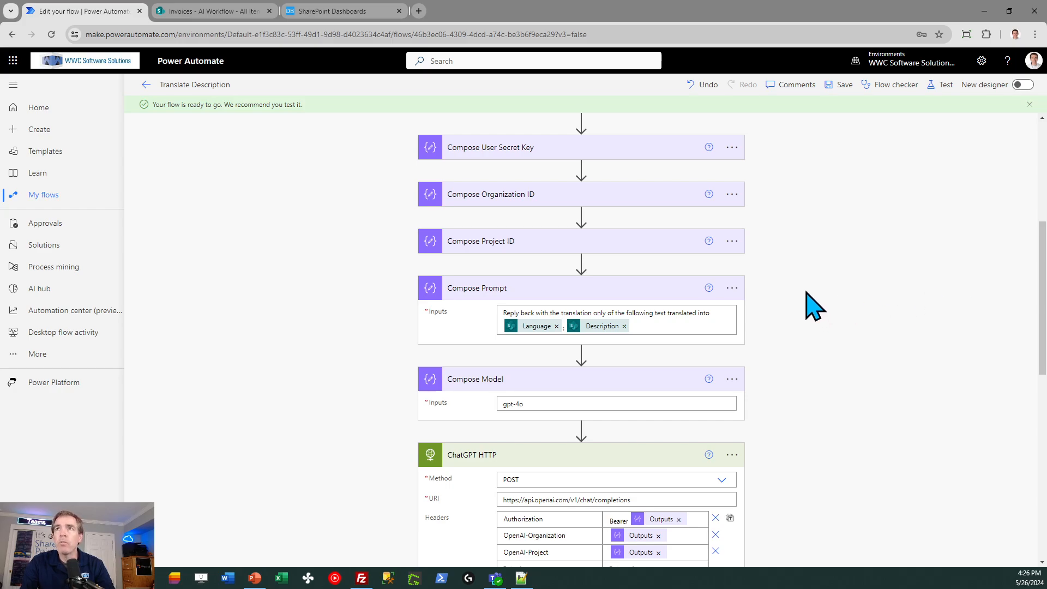
mouse_move(874, 255)
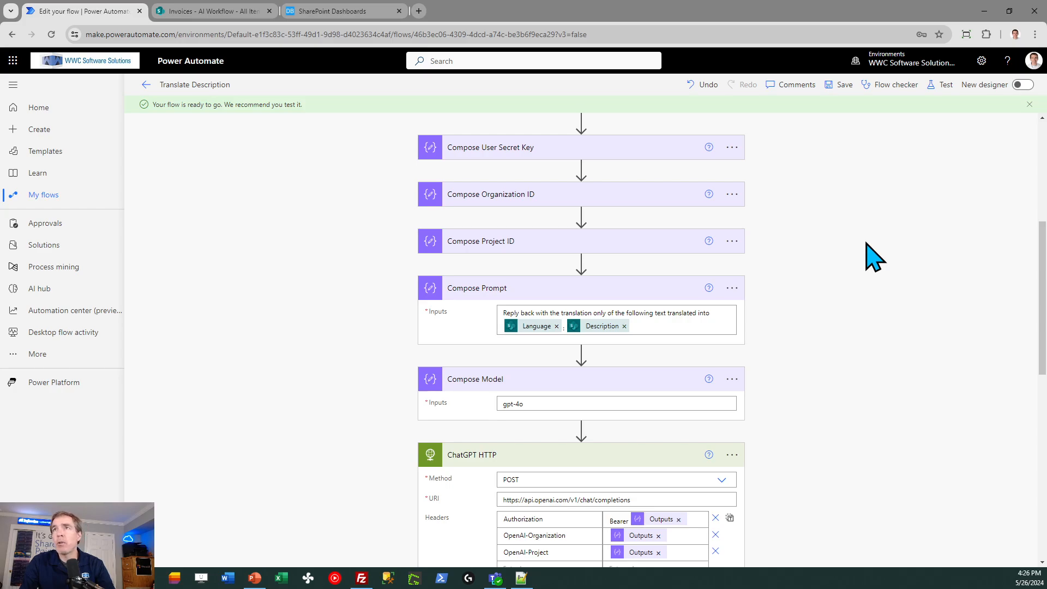
mouse_move(643, 189)
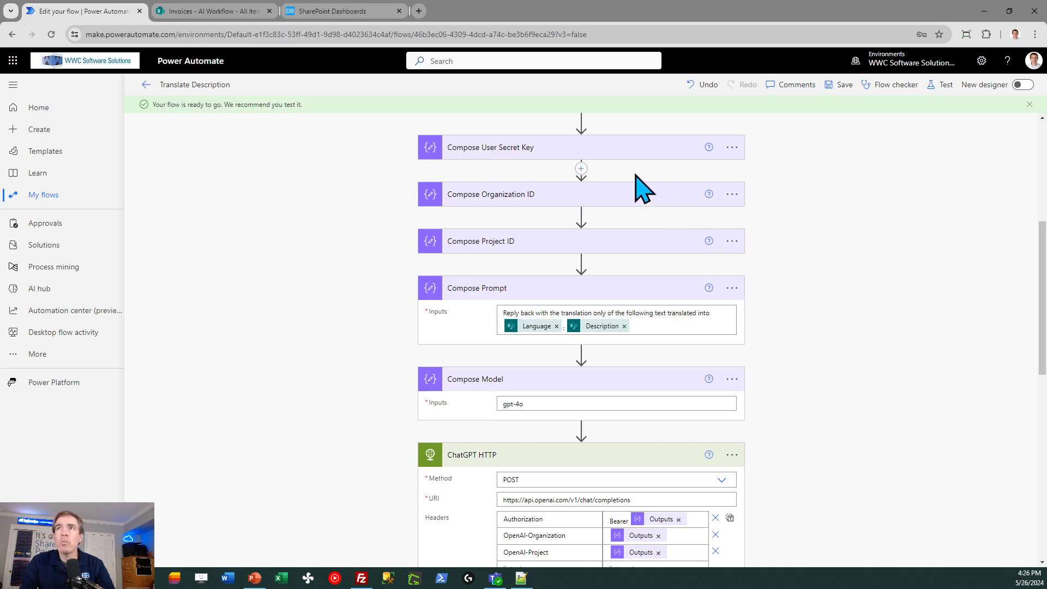
mouse_move(643, 214)
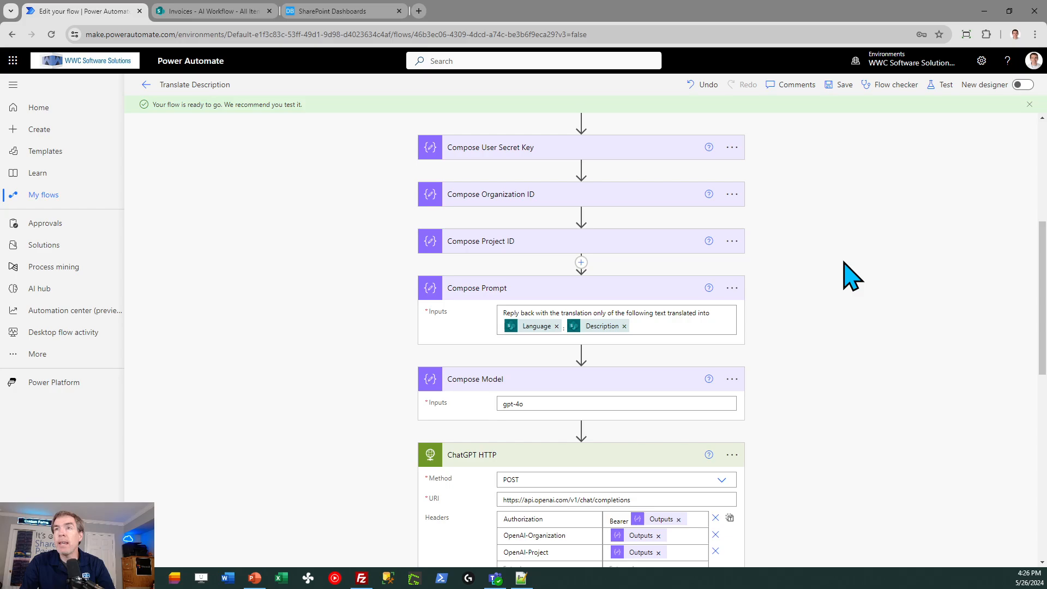
mouse_move(820, 260)
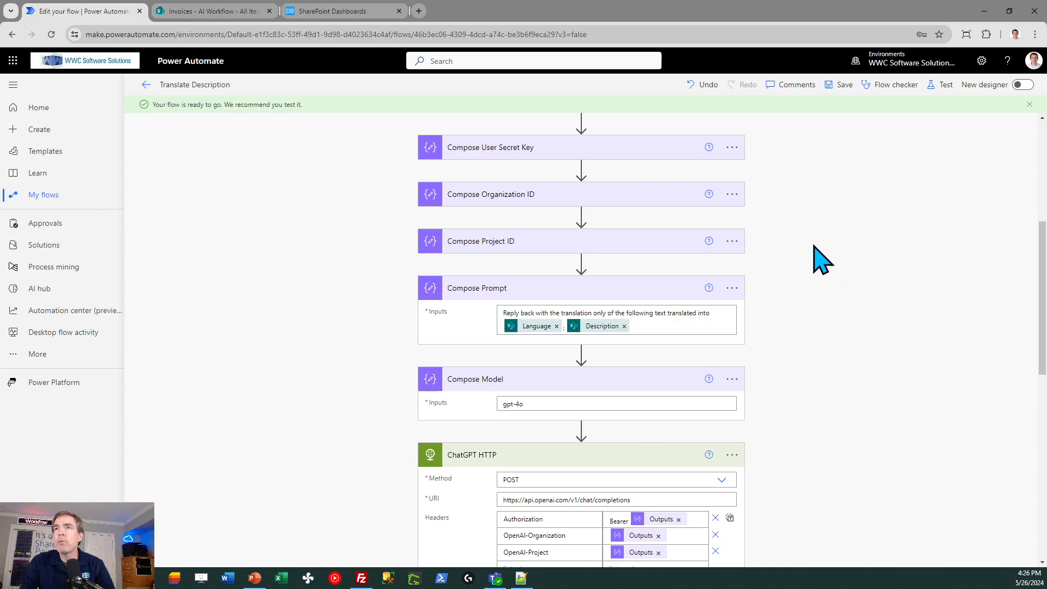
mouse_move(1033, 280)
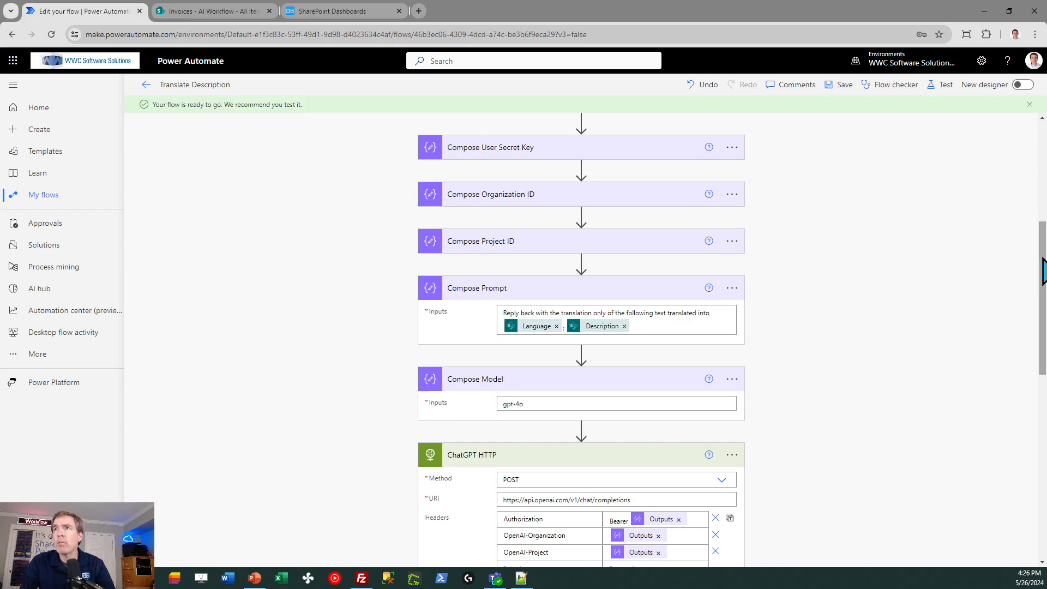
scroll("down", 3)
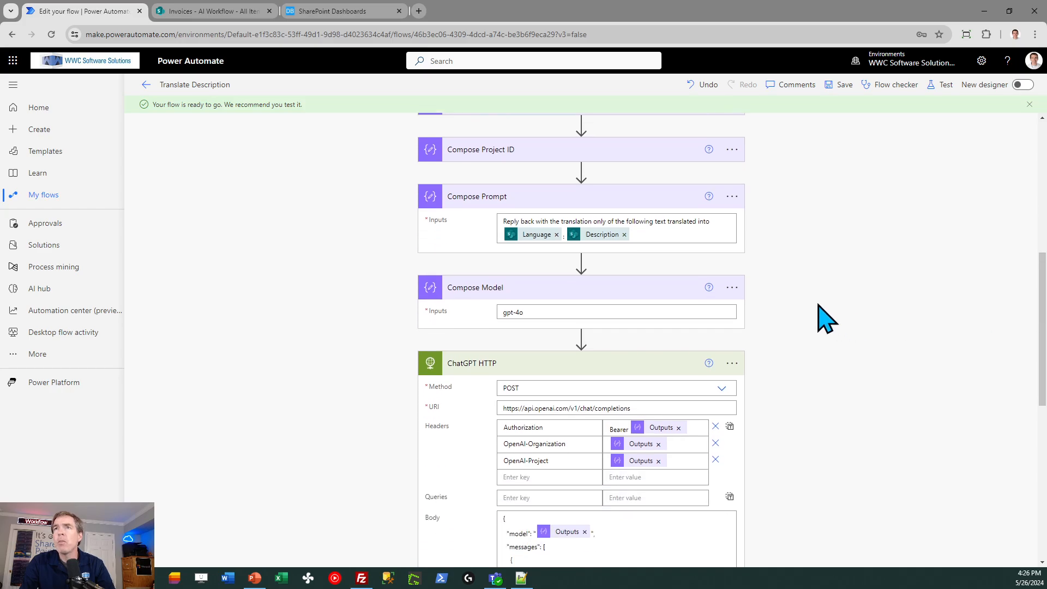
mouse_move(820, 316)
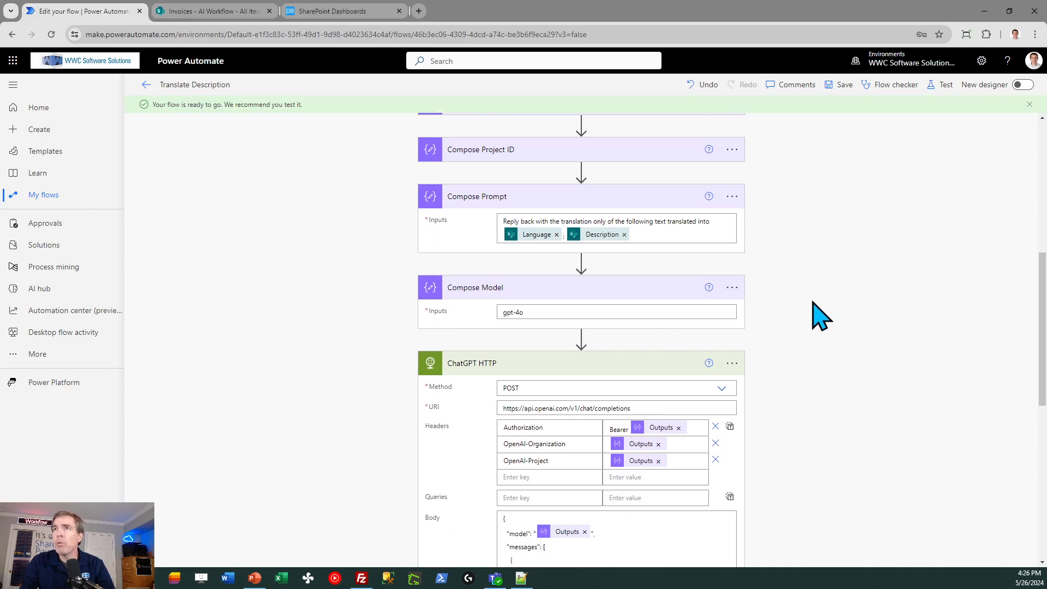
mouse_move(733, 230)
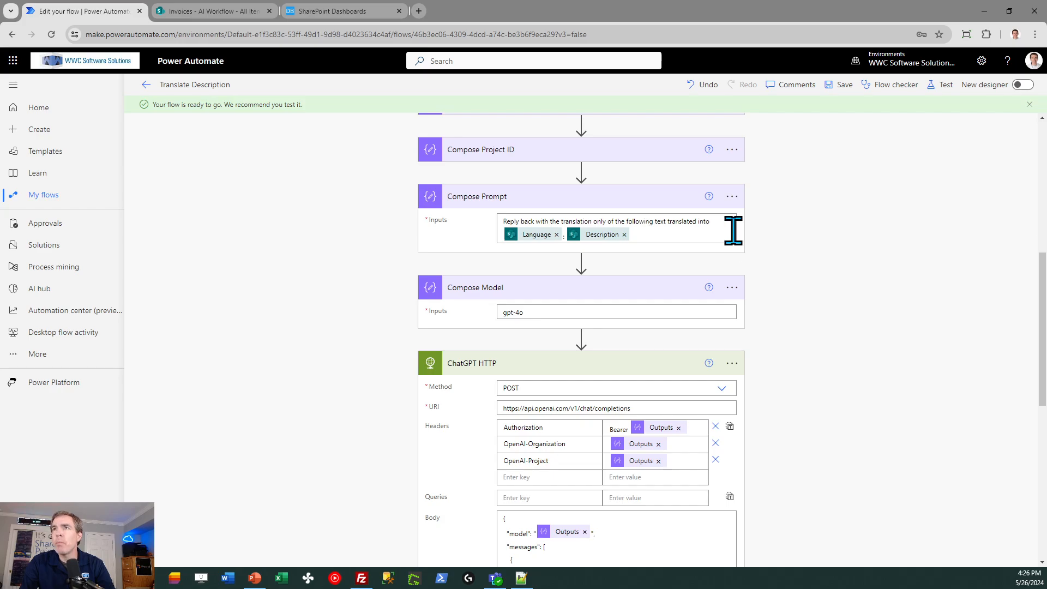
mouse_move(881, 254)
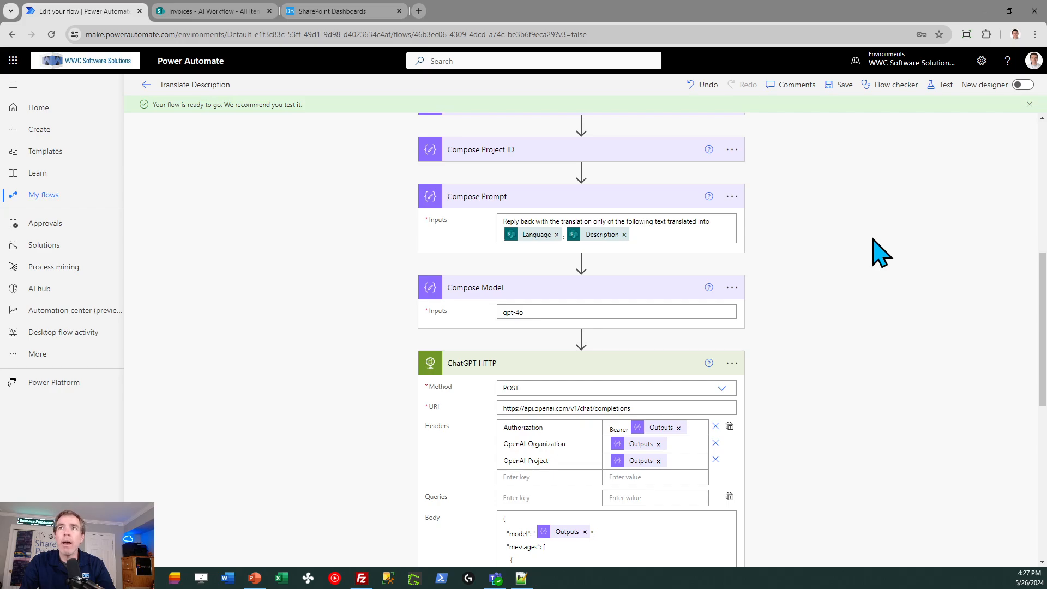
mouse_move(805, 261)
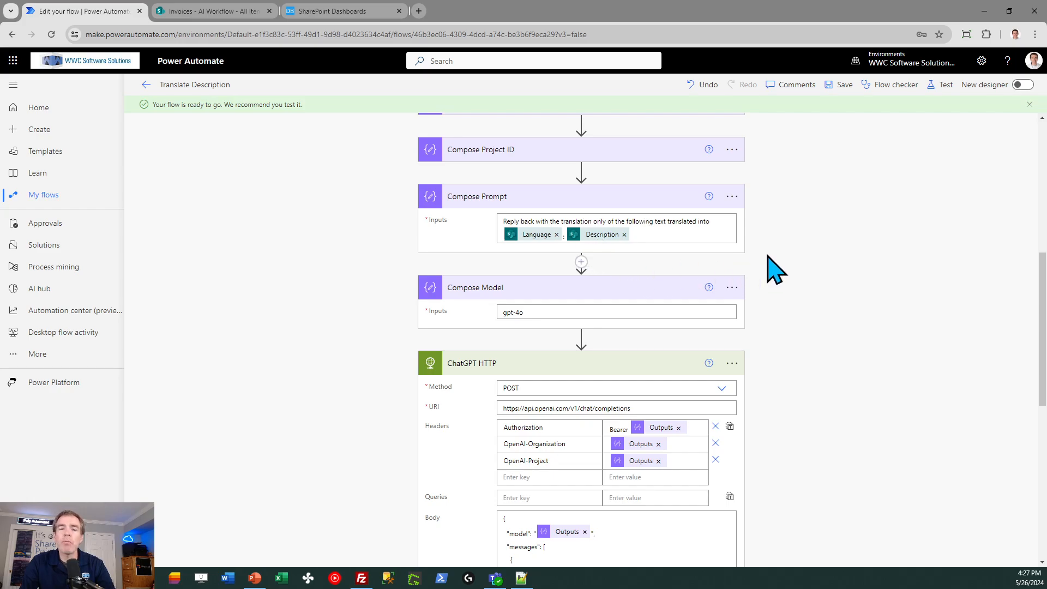
mouse_move(871, 301)
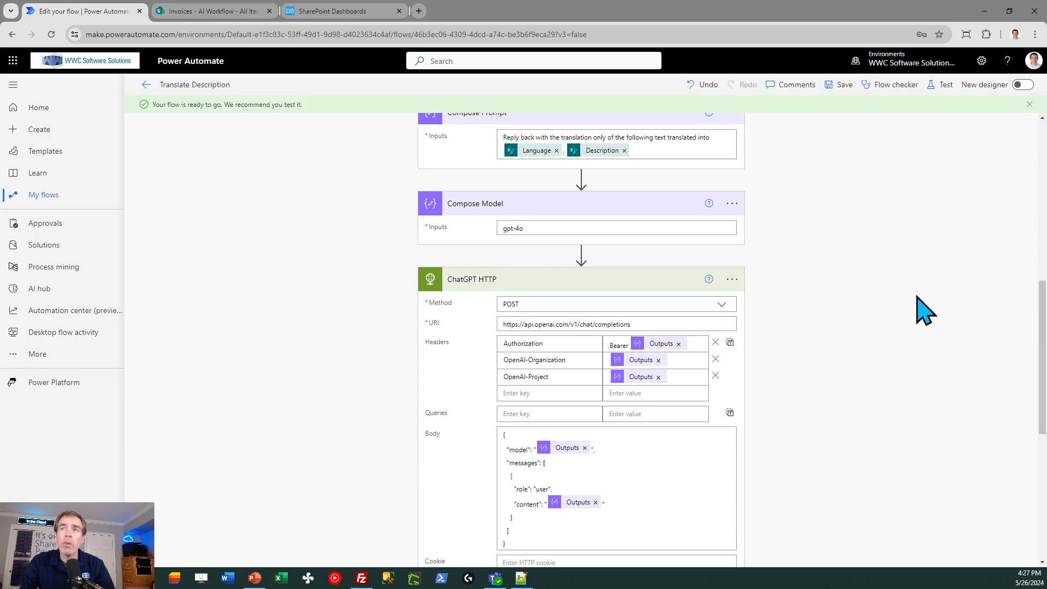
mouse_move(922, 299)
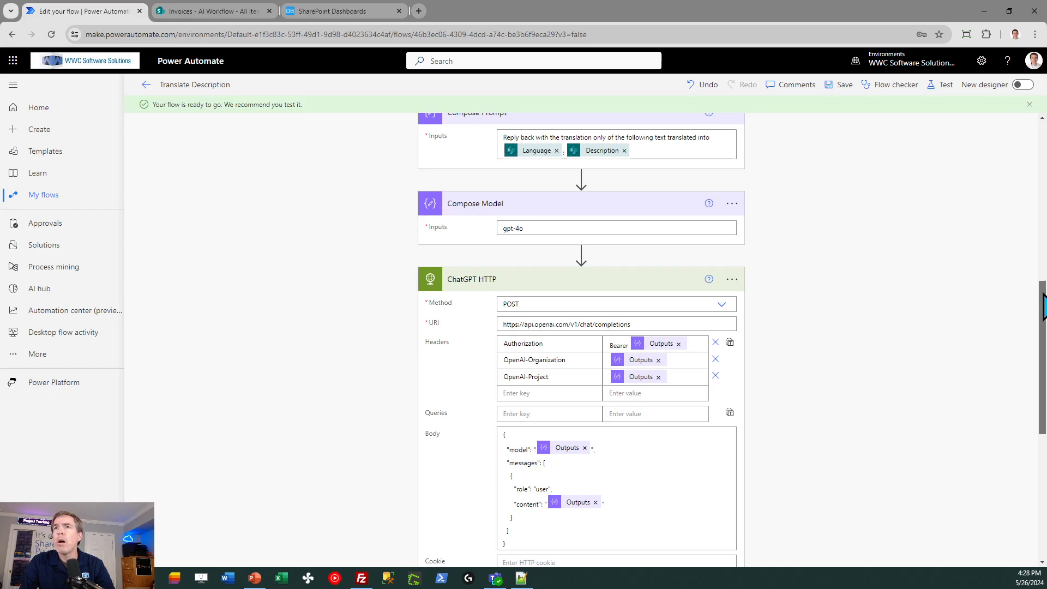
scroll("down", 3)
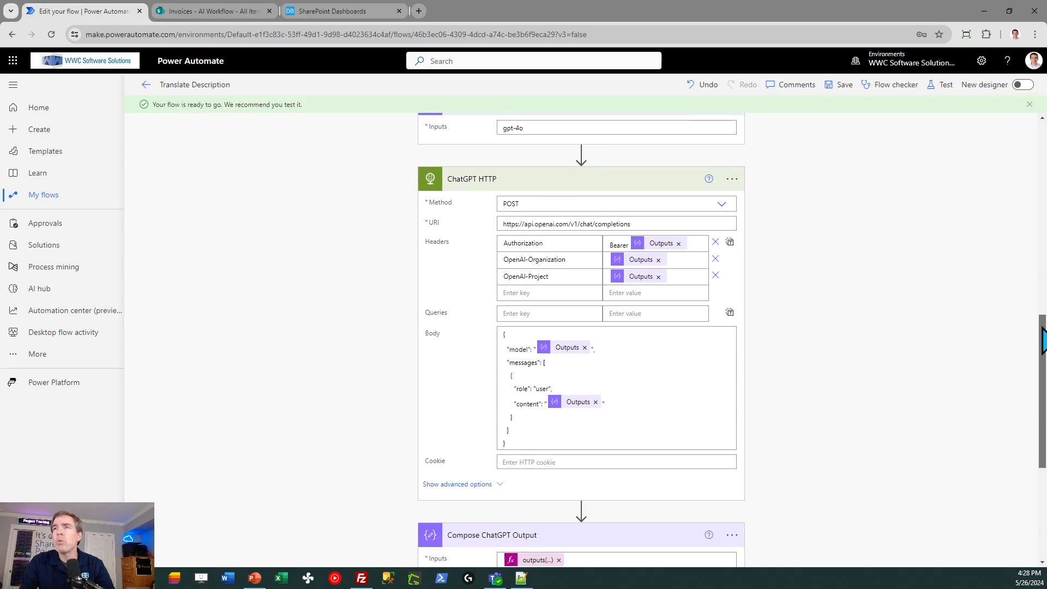
mouse_move(1033, 340)
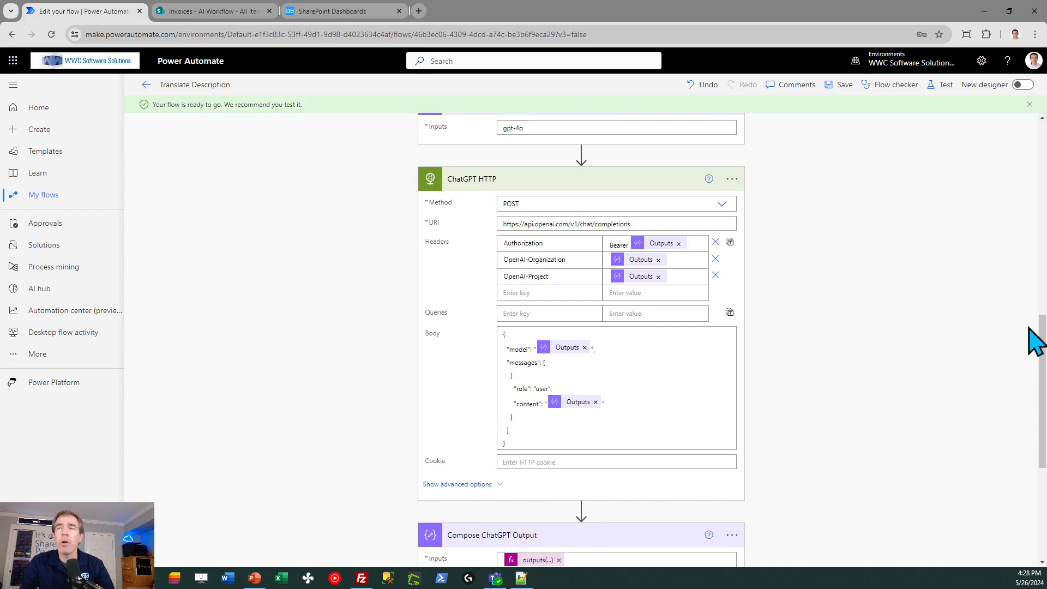
mouse_move(838, 252)
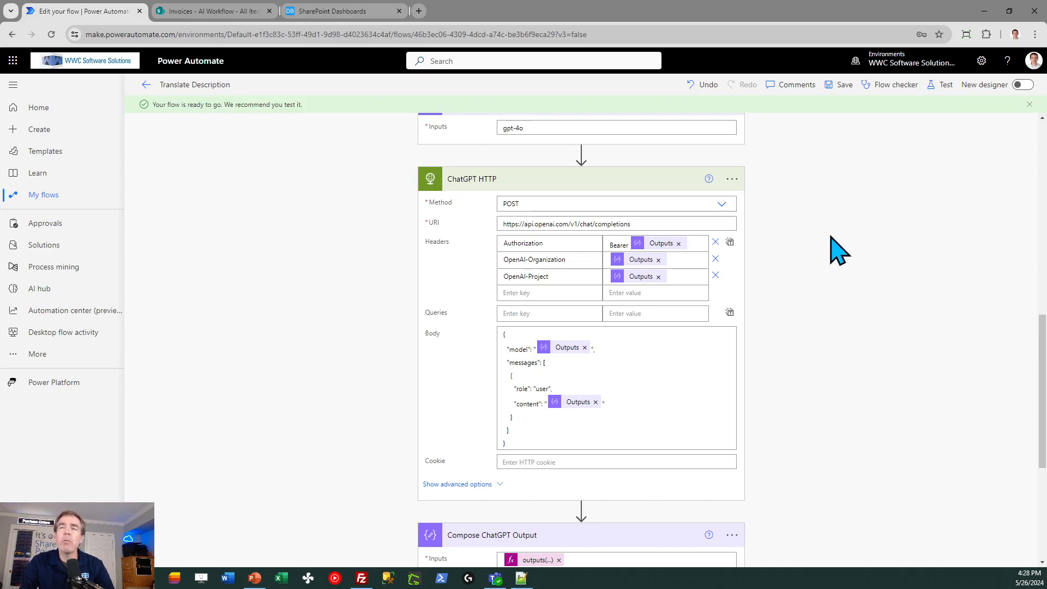
mouse_move(837, 189)
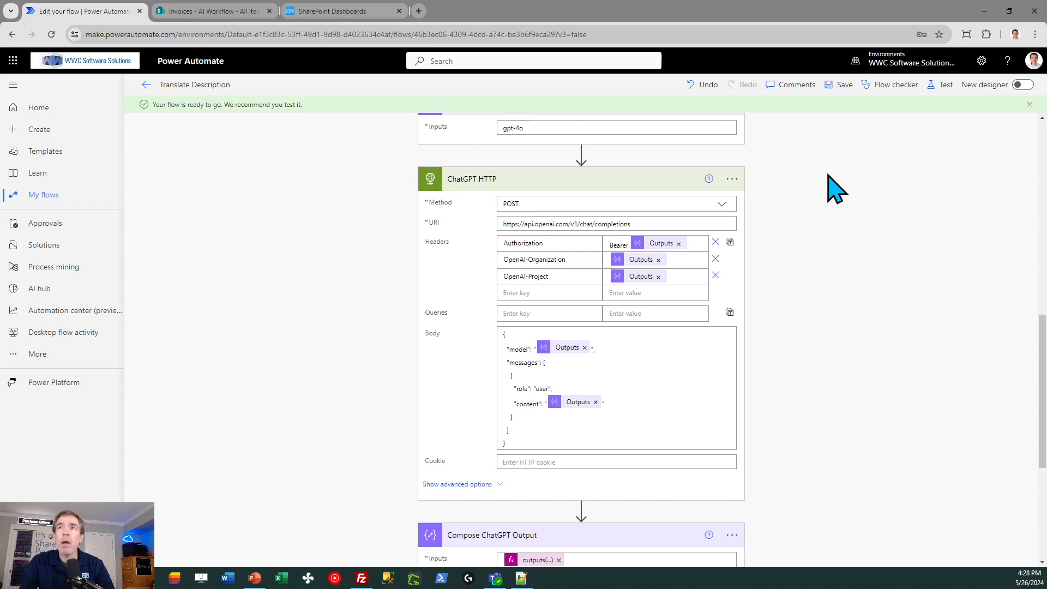
mouse_move(857, 263)
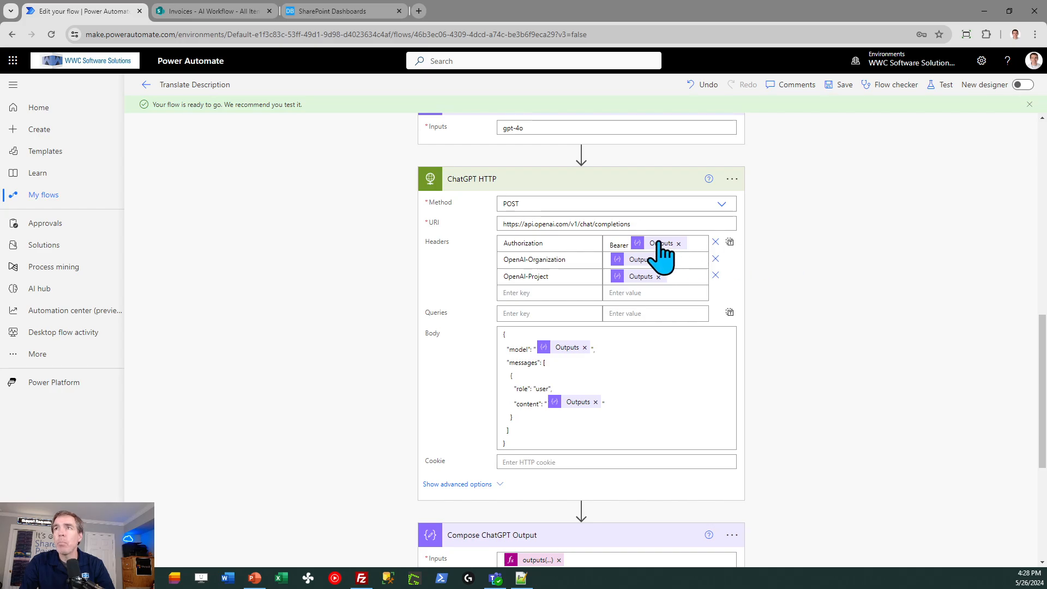
mouse_move(918, 305)
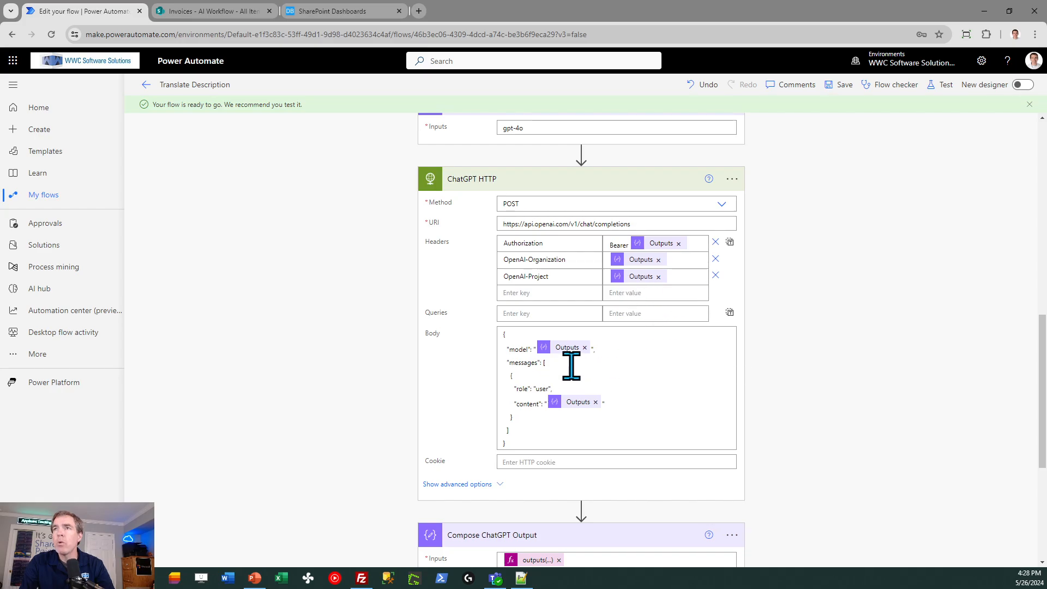
mouse_move(573, 411)
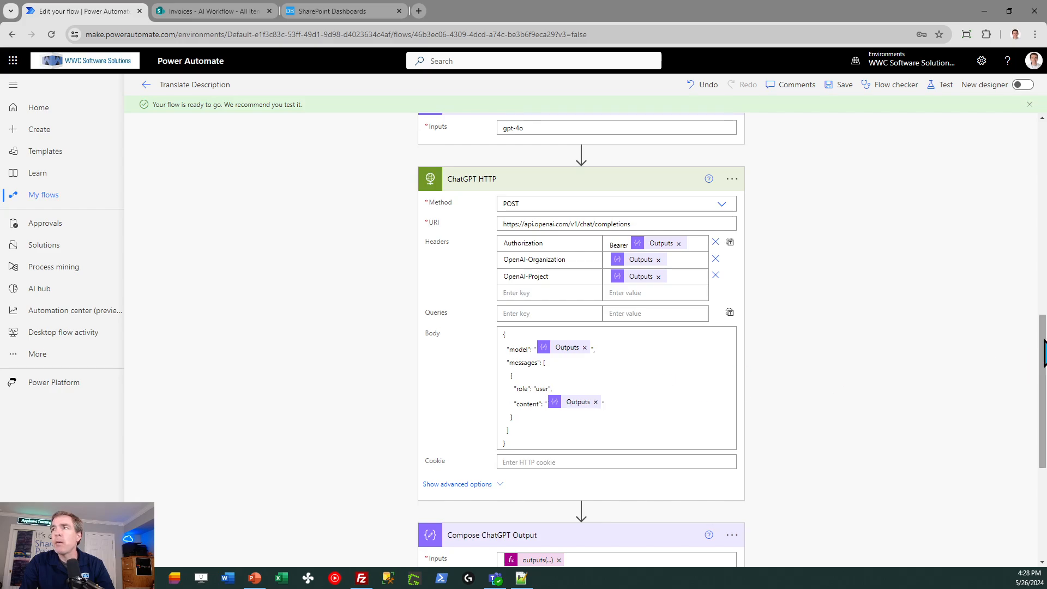
scroll("down", 3)
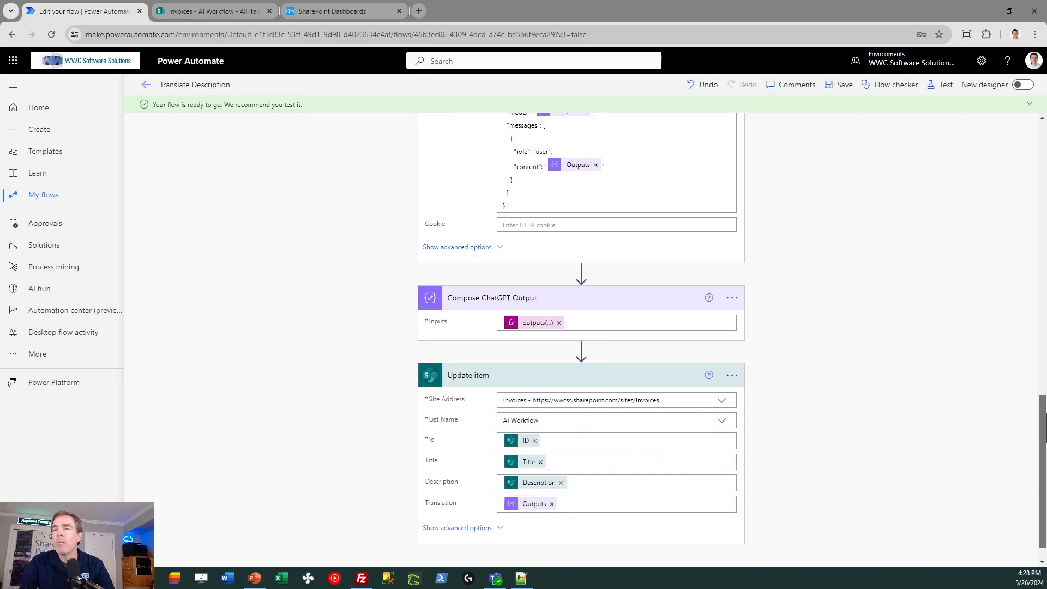
mouse_move(772, 394)
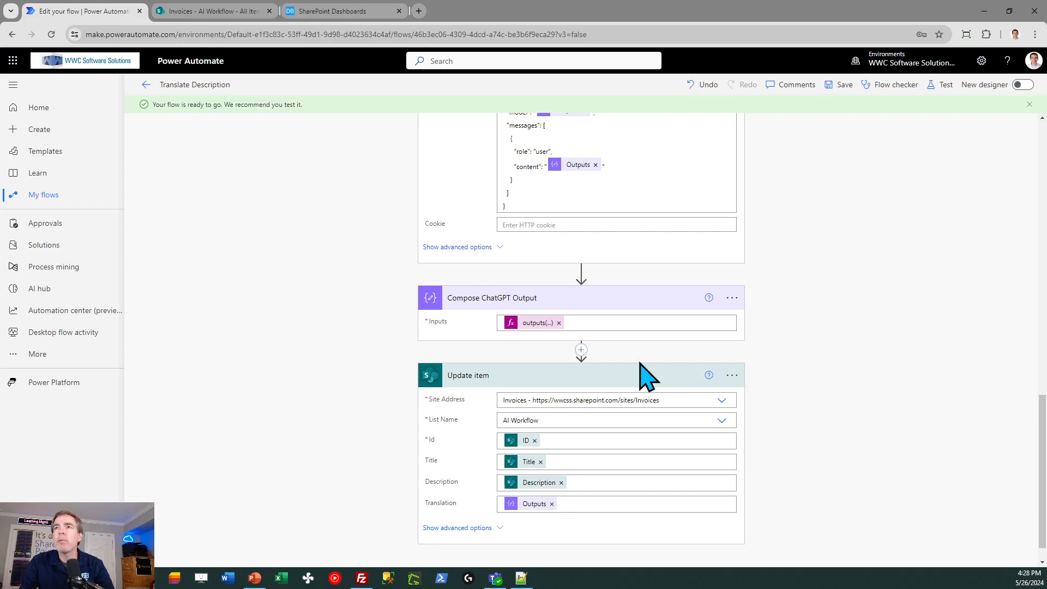
mouse_move(531, 323)
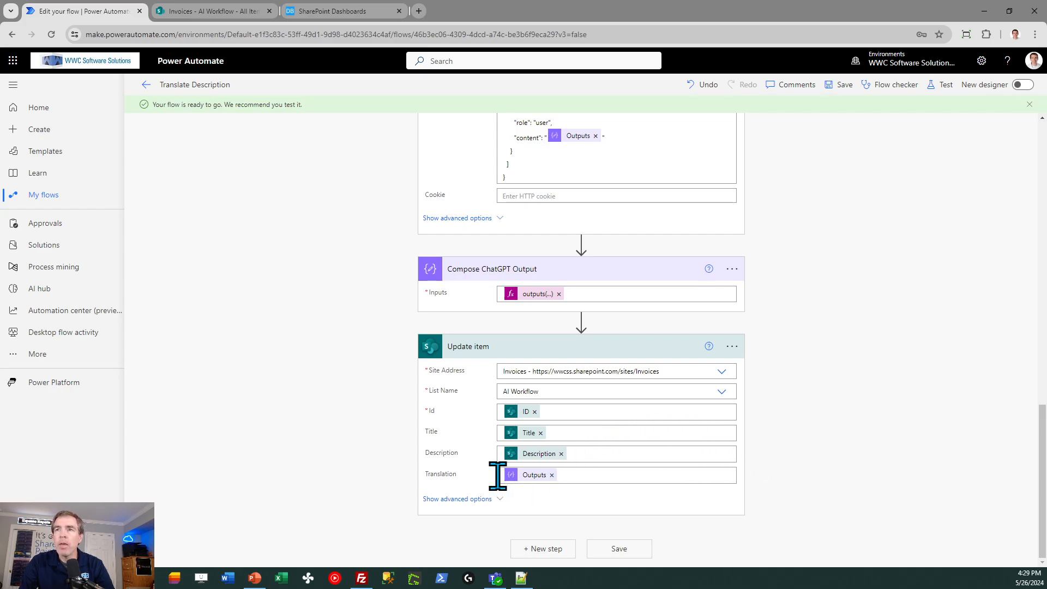
mouse_move(465, 464)
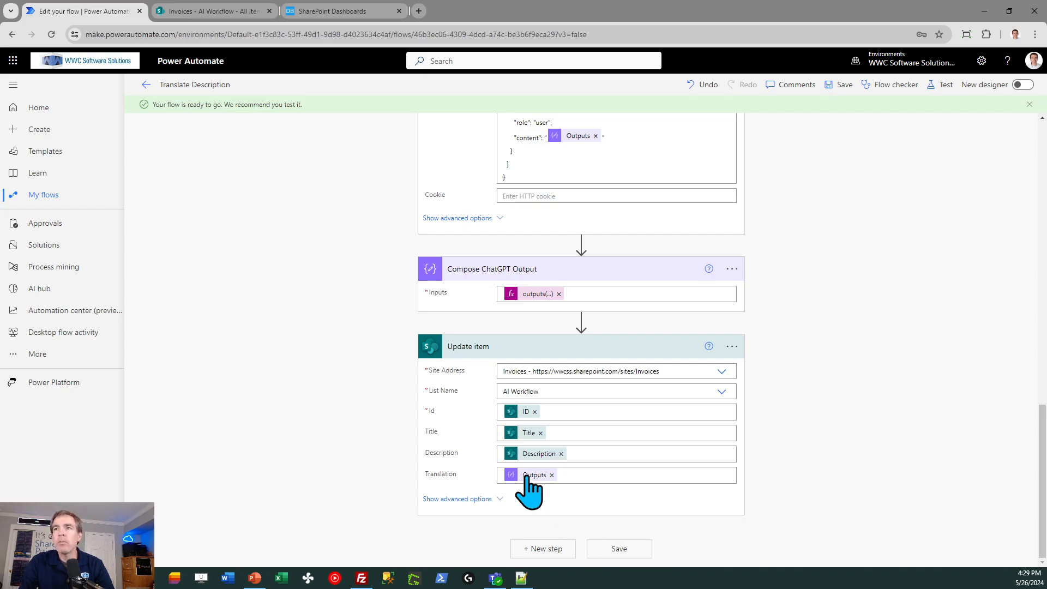
mouse_move(534, 474)
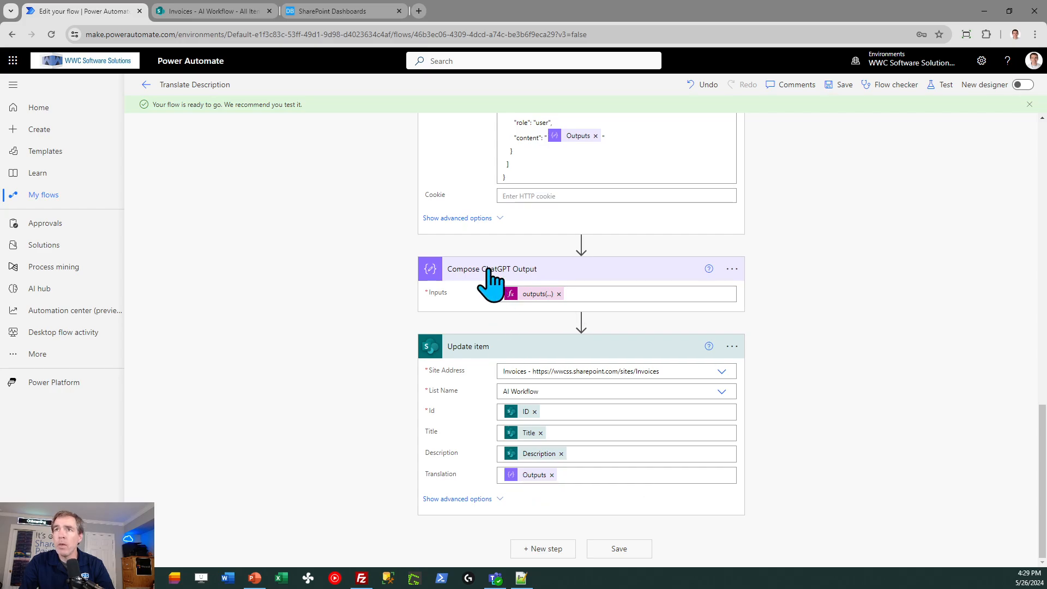
mouse_move(535, 475)
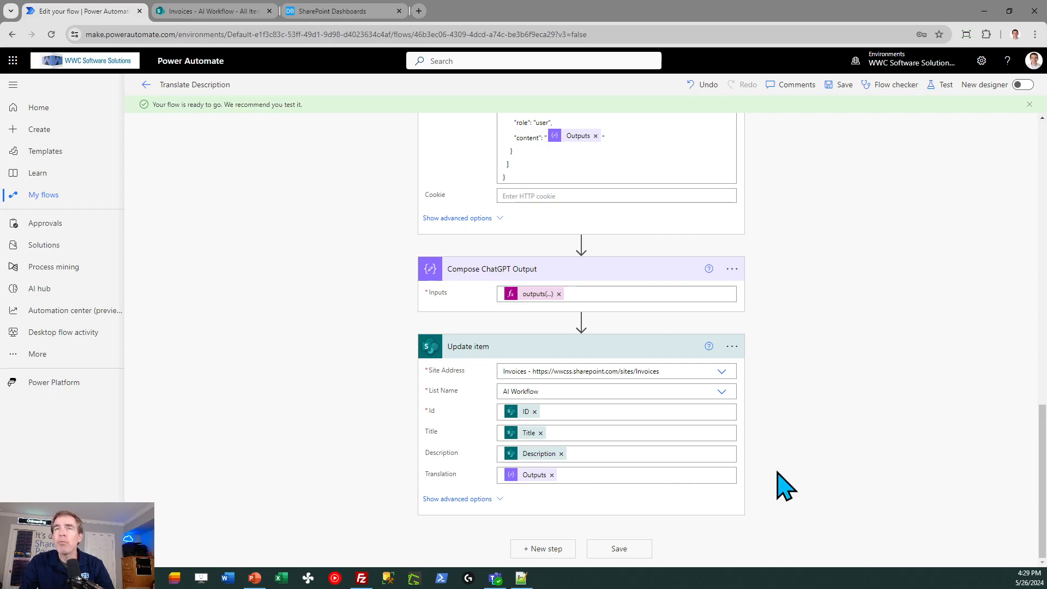
mouse_move(382, 110)
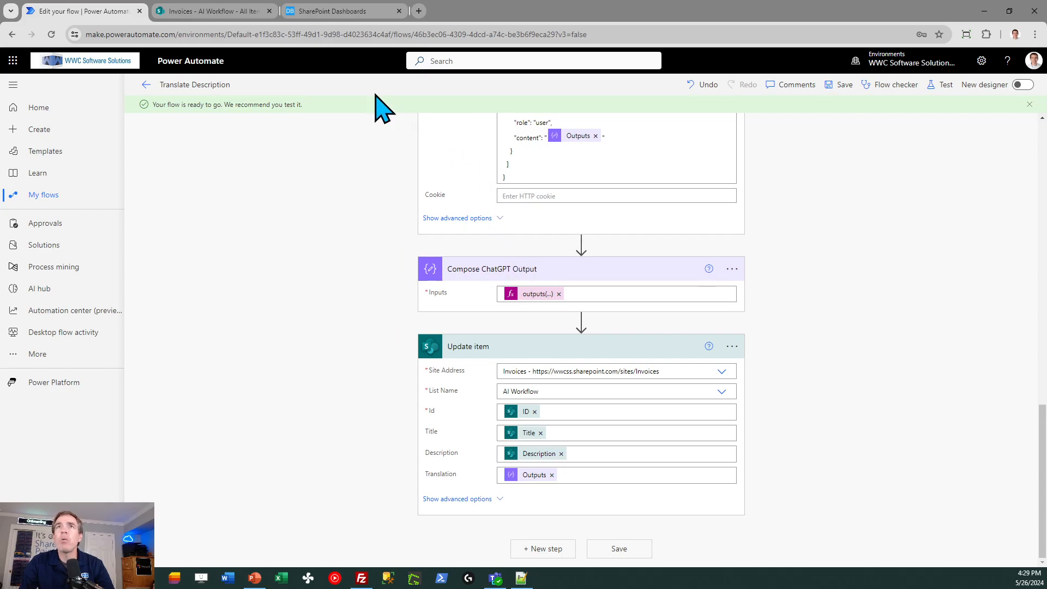
Return to the AI Workflow list showing the quote item's Spanish translation.
left_click(210, 11)
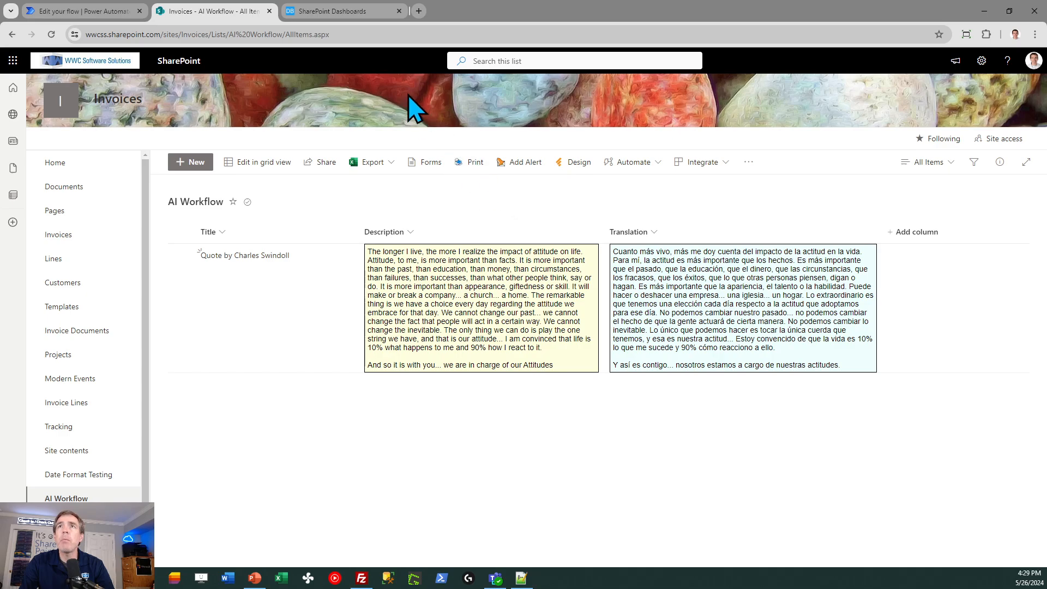
Move to the SharePoint Dashboards page with the multiline text column template.
left_click(337, 11)
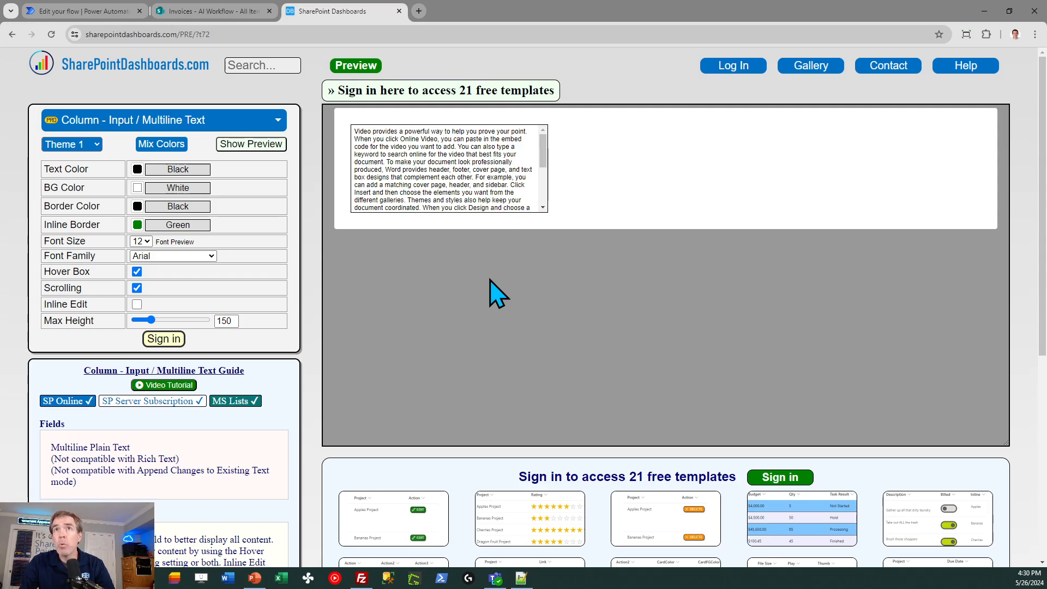
mouse_move(294, 133)
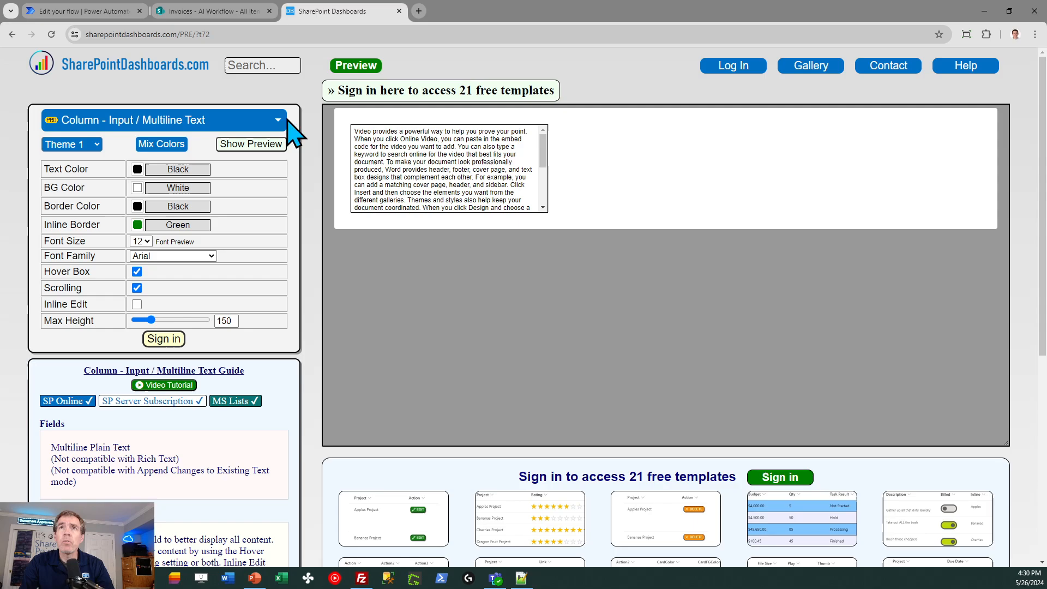
mouse_move(201, 107)
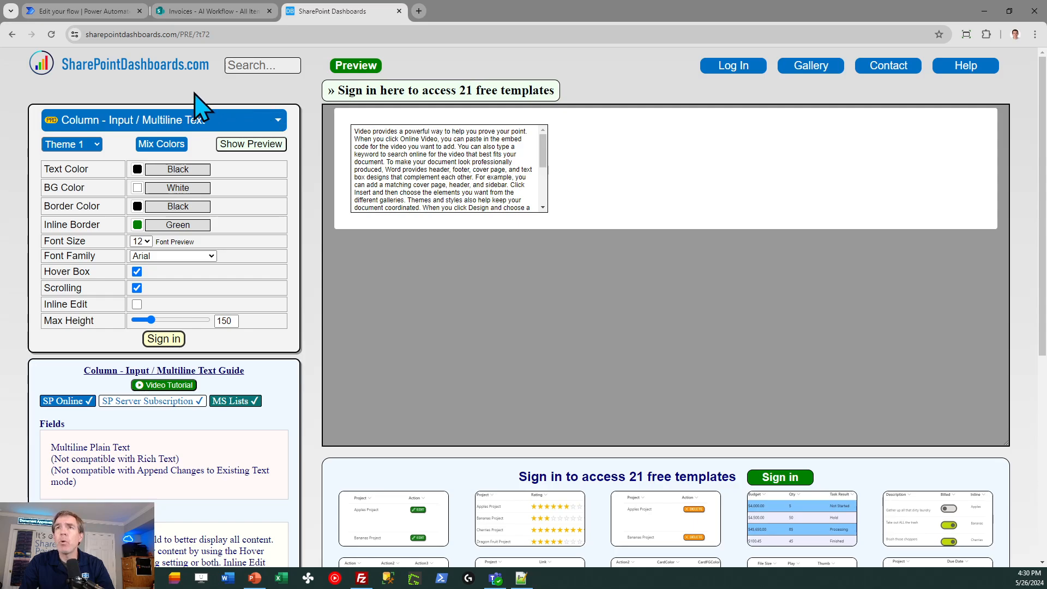
mouse_move(247, 170)
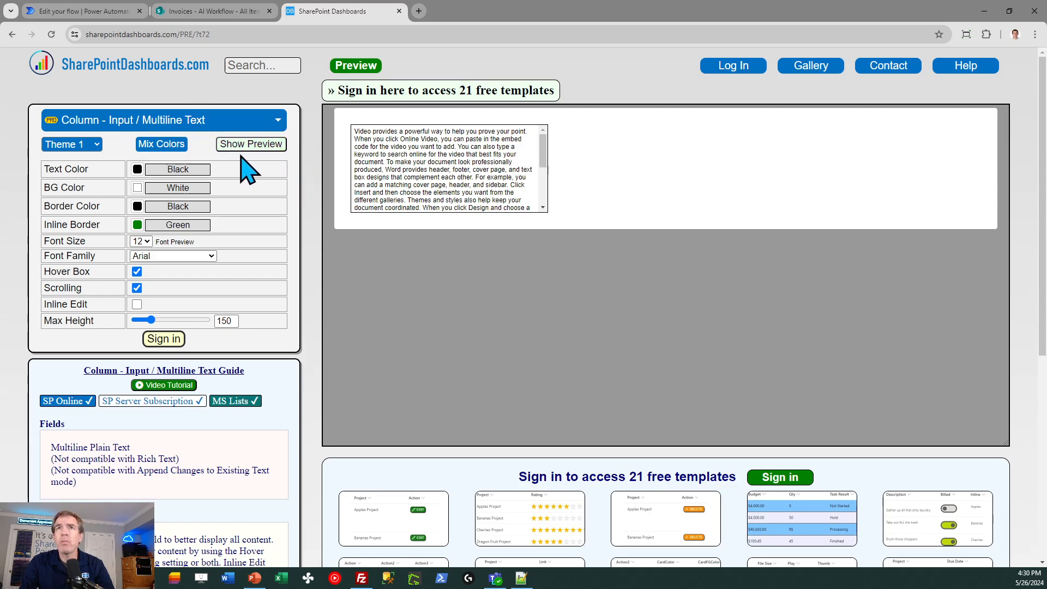
Preview the Multiline Text column style, then return to the AI Workflow list.
left_click(251, 144)
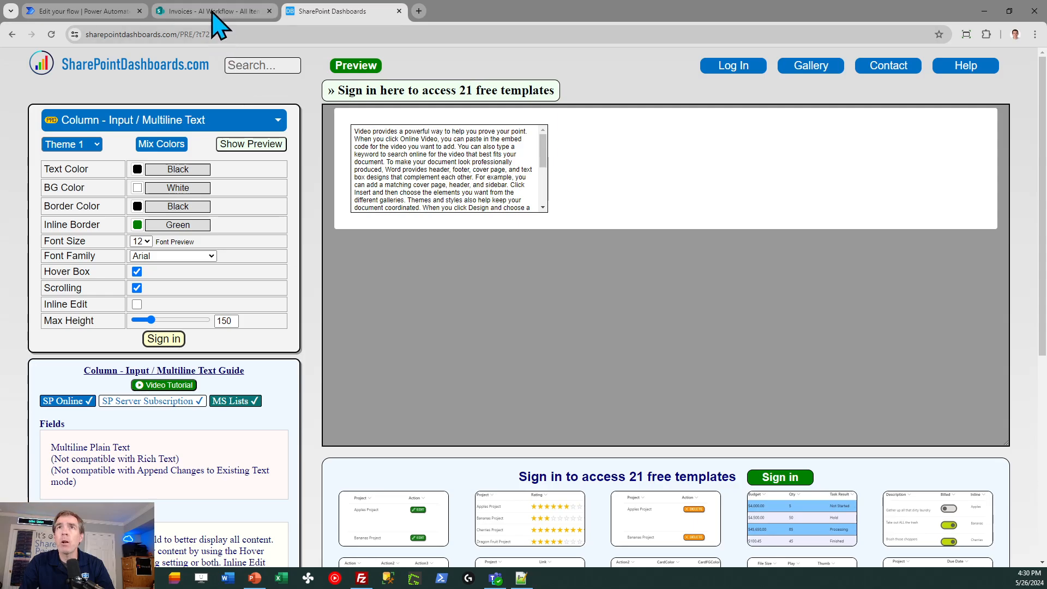
left_click(214, 11)
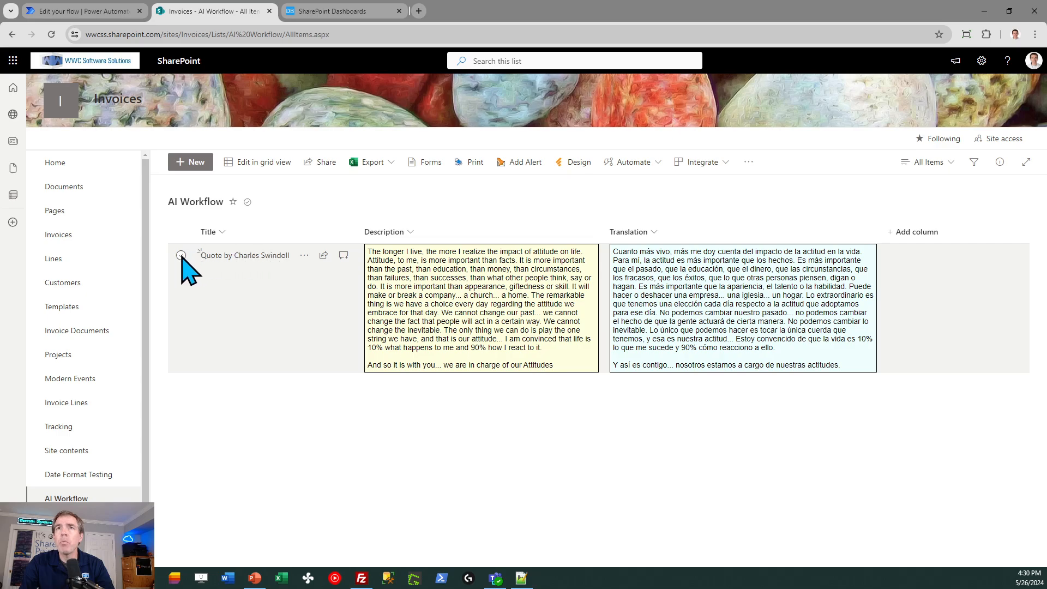
Launch the Translate Description flow for the quote item via Automate so its Language prompt appears.
left_click(180, 255)
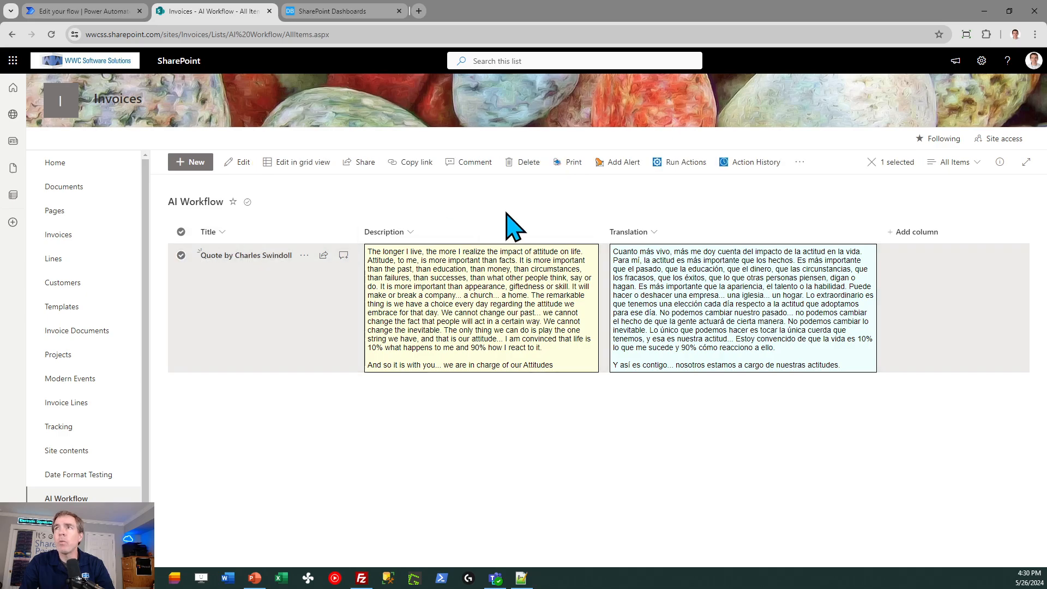
left_click(798, 161)
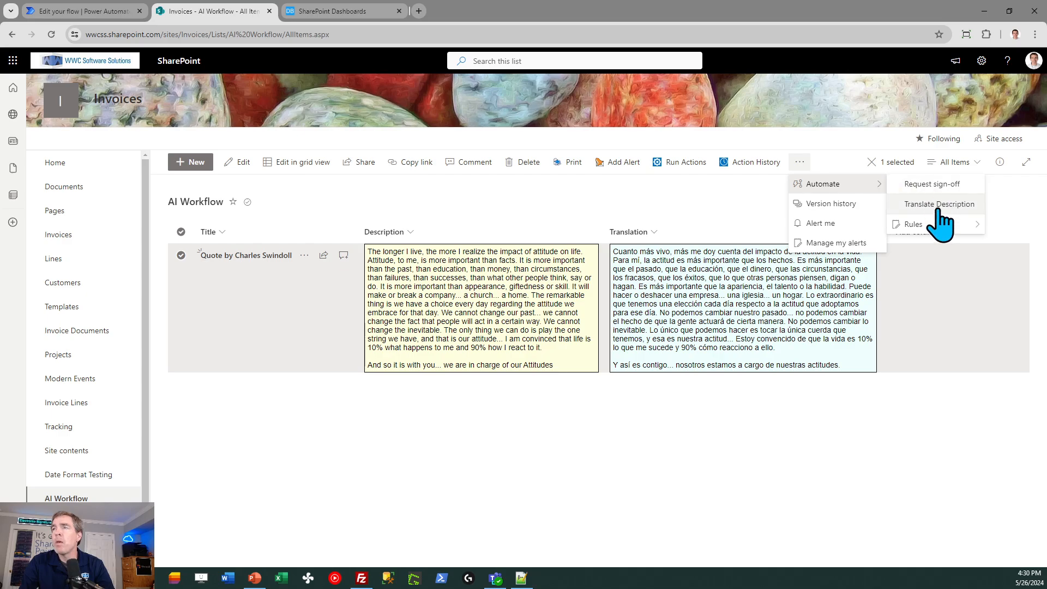
mouse_move(935, 220)
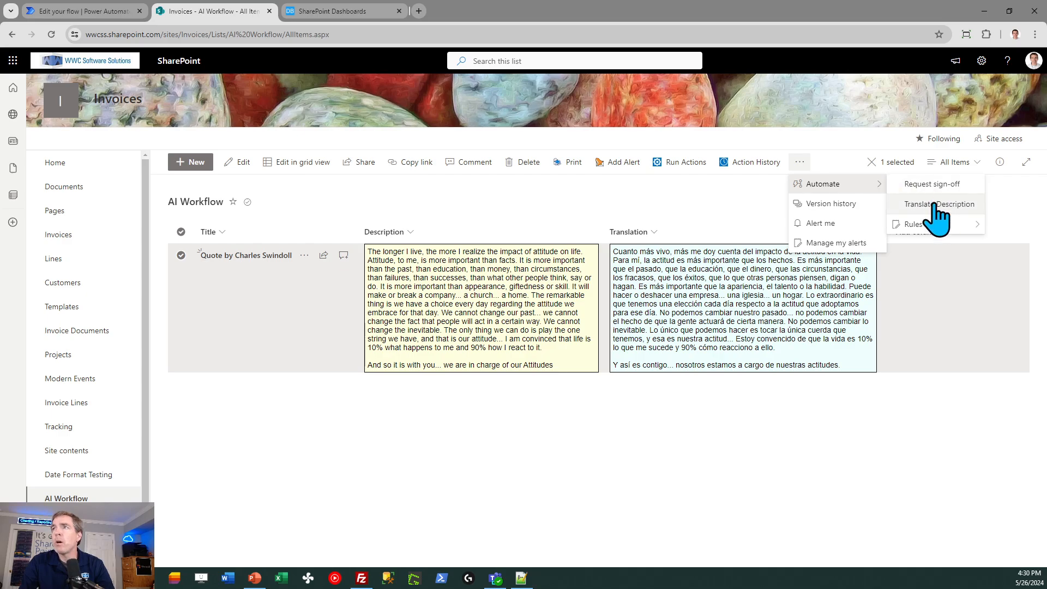
left_click(938, 204)
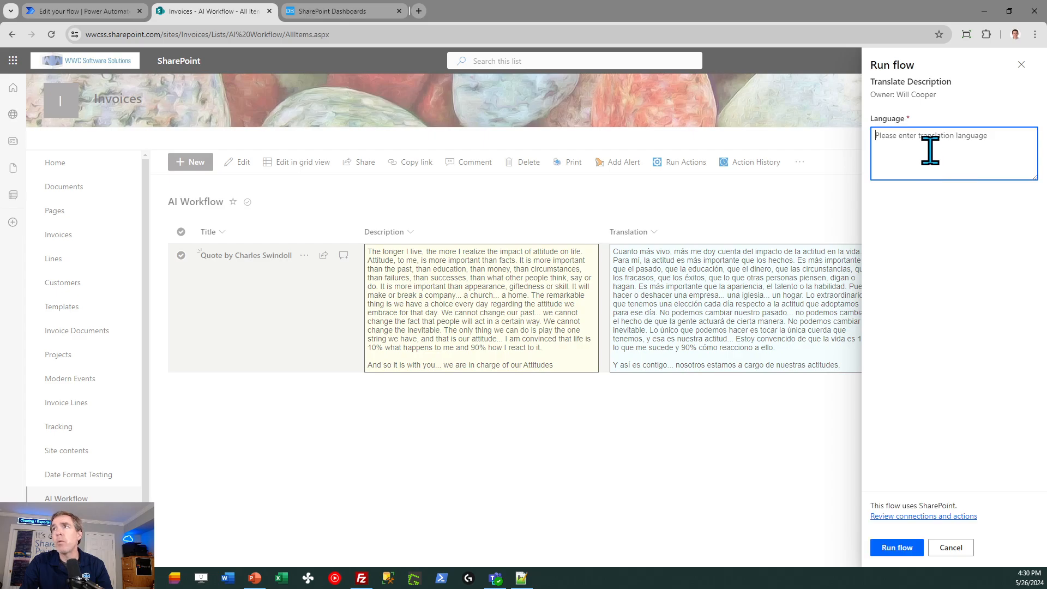
Run the flow with French as the language and dismiss the Done confirmation.
type("Fr")
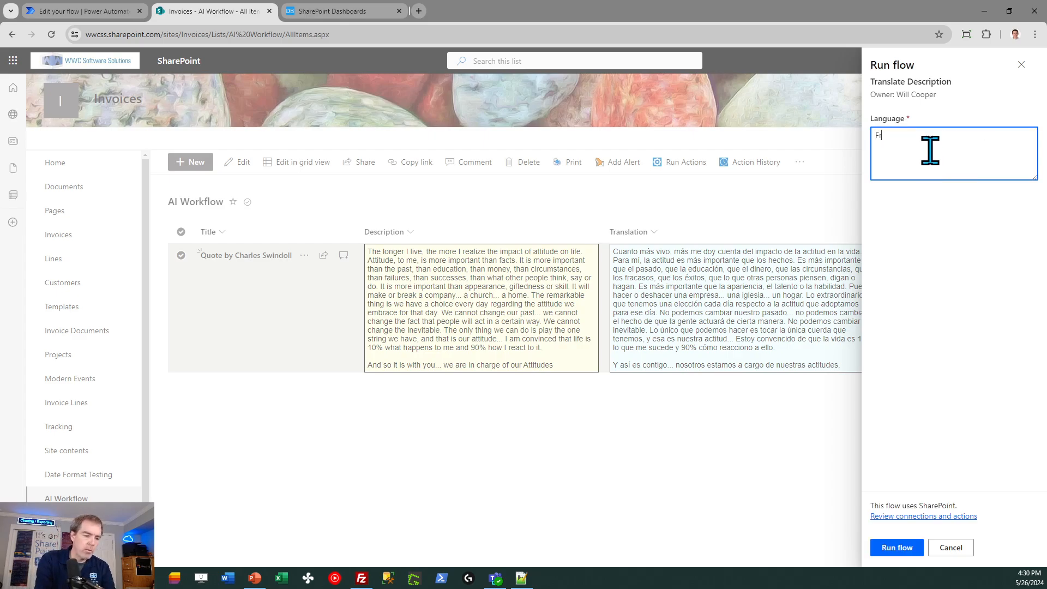
type("rench")
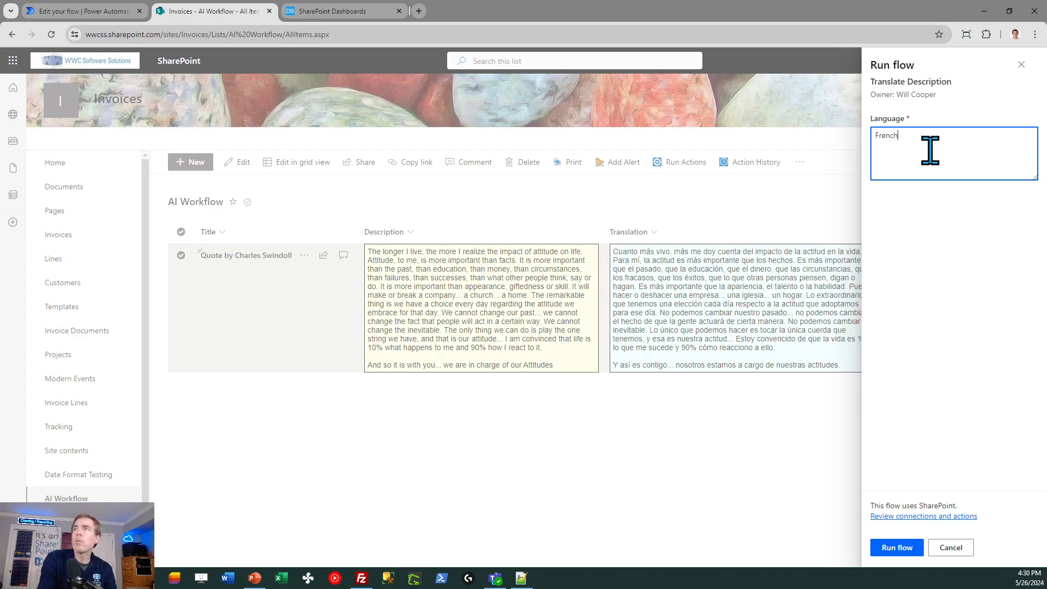
left_click(896, 547)
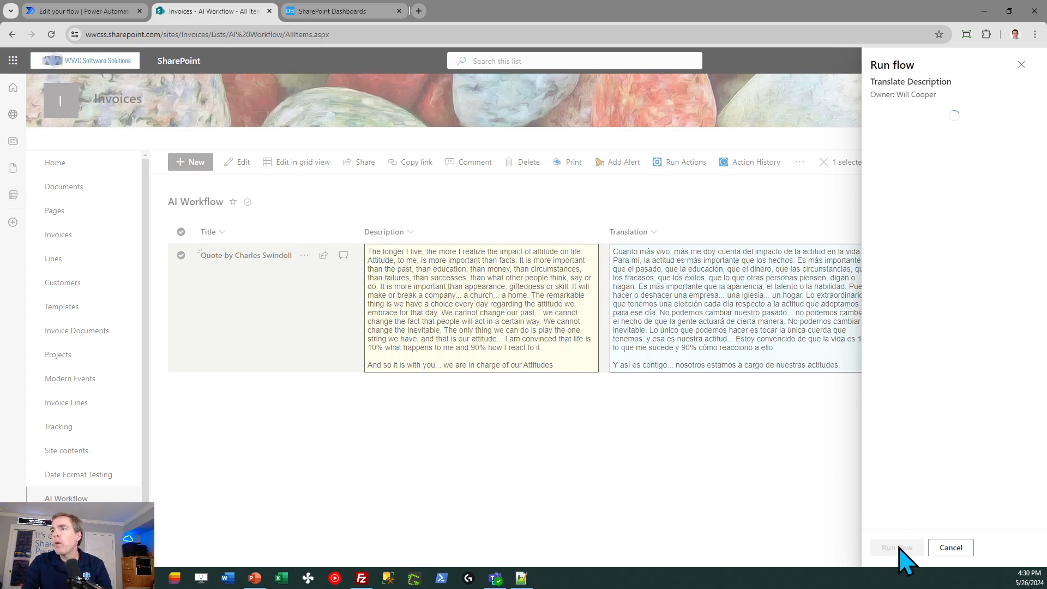
left_click(895, 546)
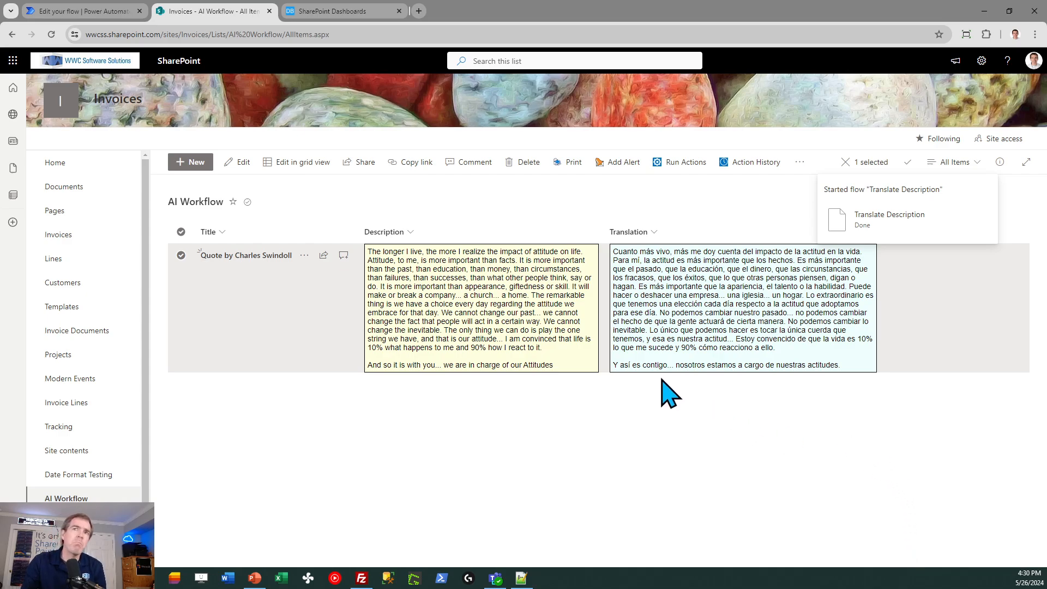
mouse_move(501, 393)
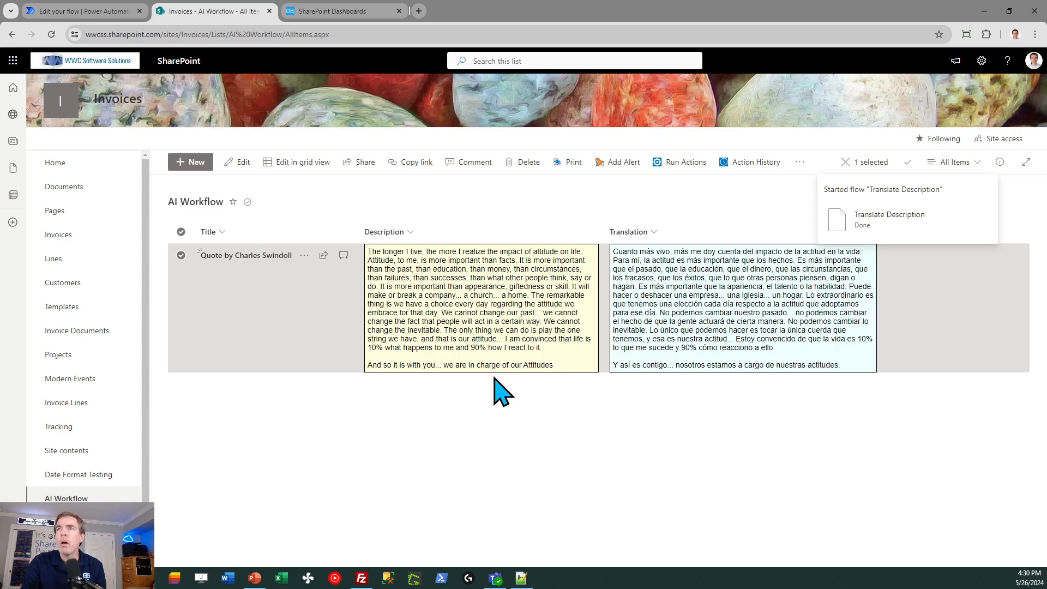
mouse_move(499, 403)
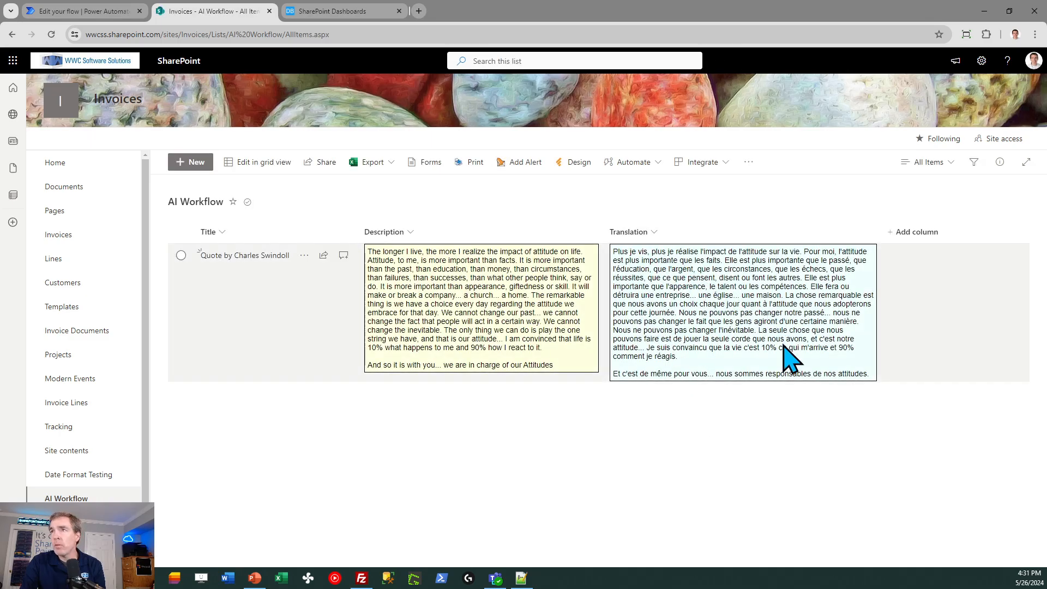
mouse_move(718, 387)
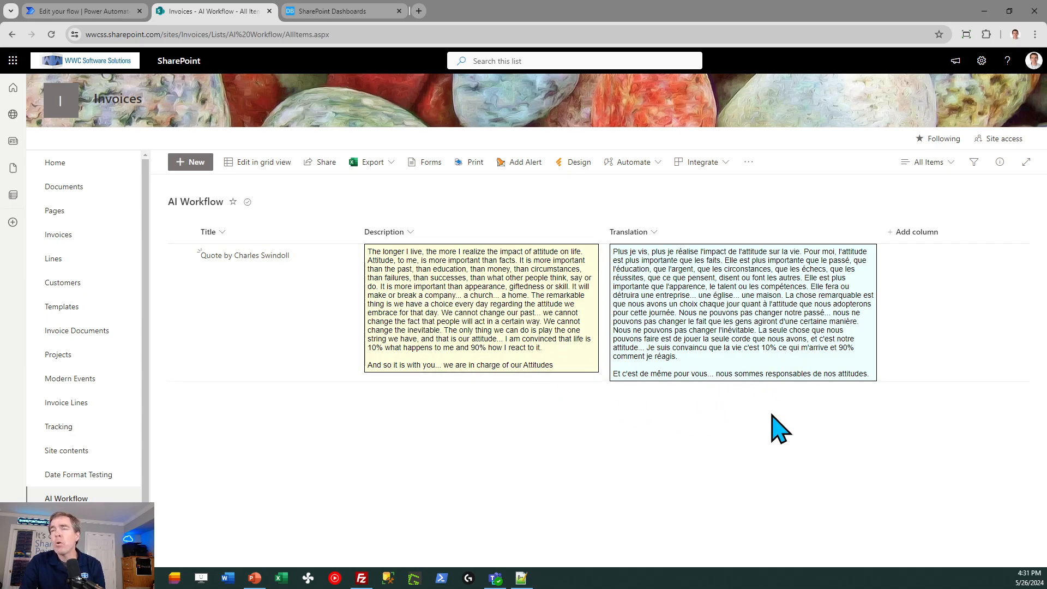
mouse_move(435, 461)
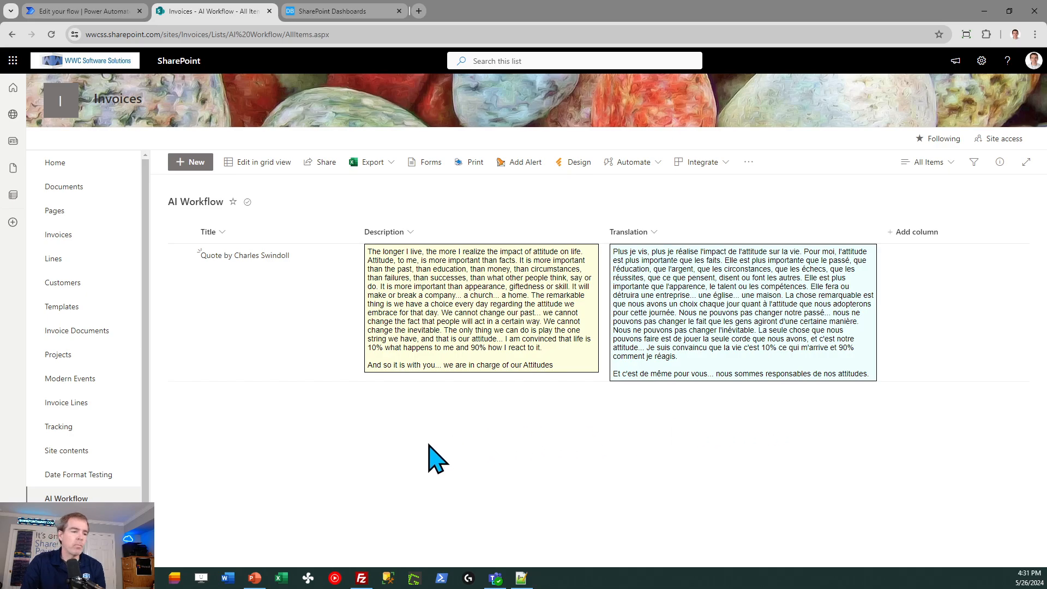